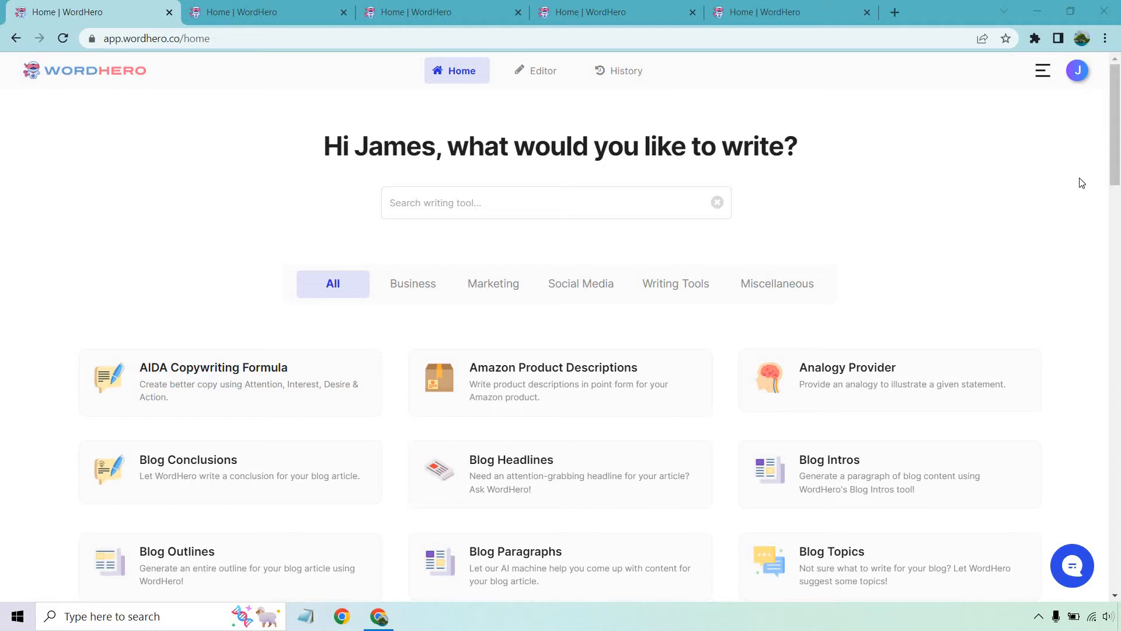
{"action": "mouse_move", "coordinate": [1065, 185]}
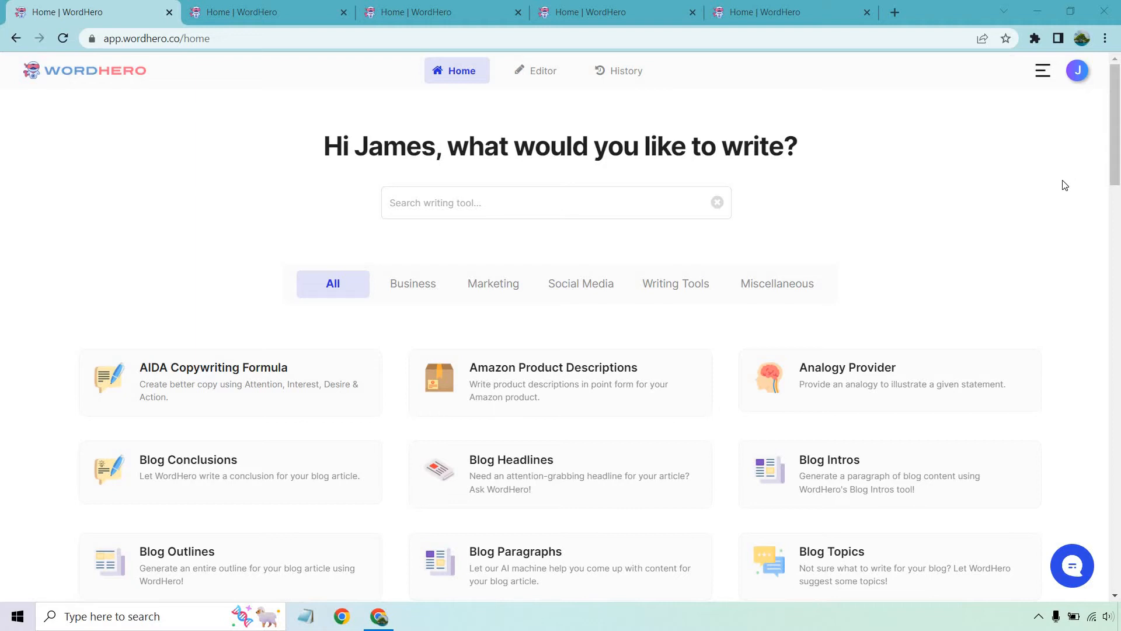
{"action": "mouse_move", "coordinate": [1058, 202]}
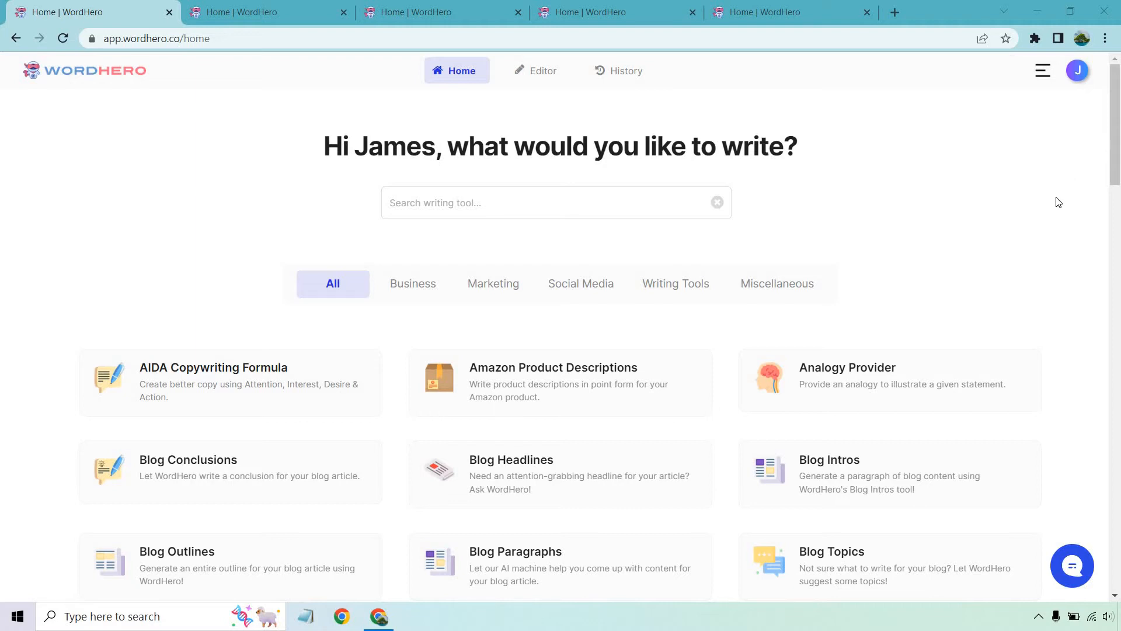
{"action": "mouse_move", "coordinate": [1026, 196]}
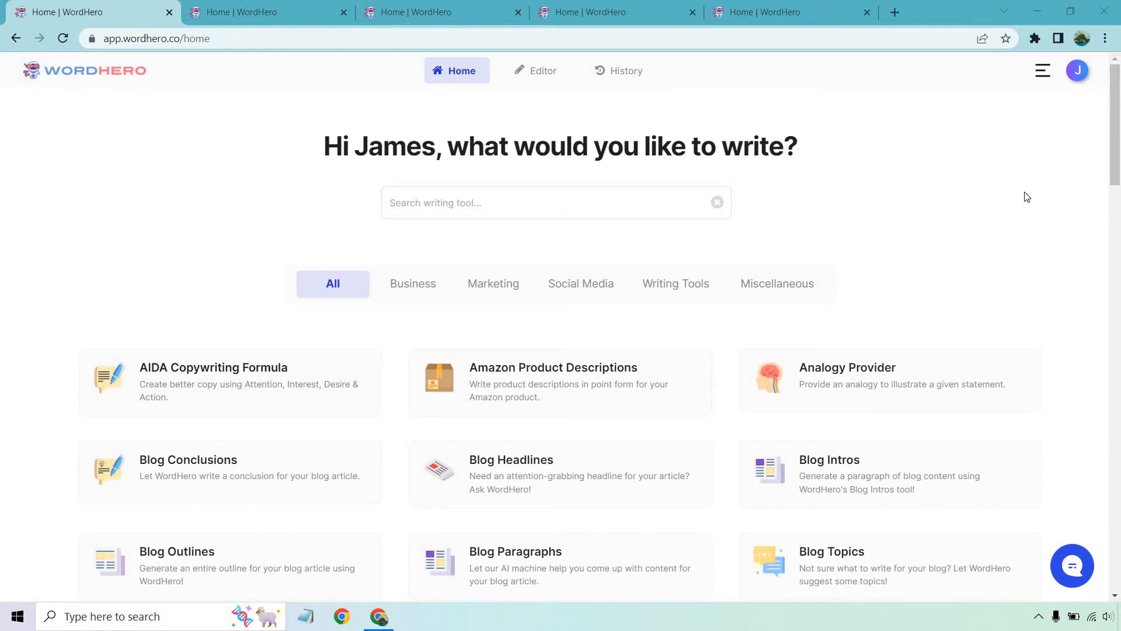
- Scroll the home-page tool gallery down until the Content Rewriter v2 card appears
{"action": "scroll", "scroll_direction": "down", "scroll_amount": 3}
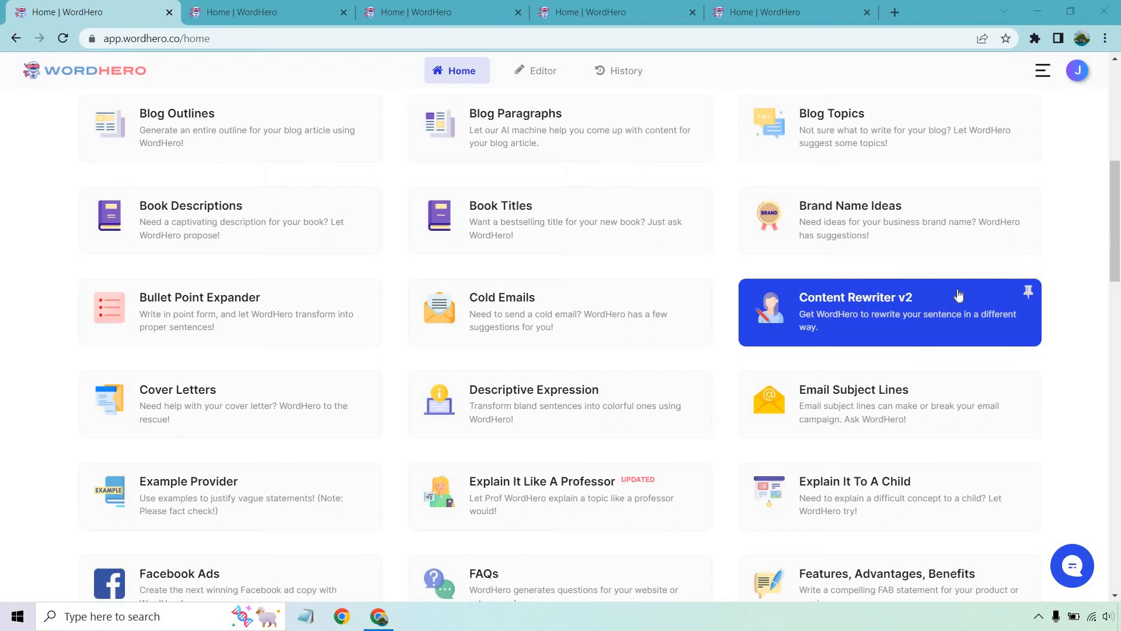
{"action": "mouse_move", "coordinate": [894, 334]}
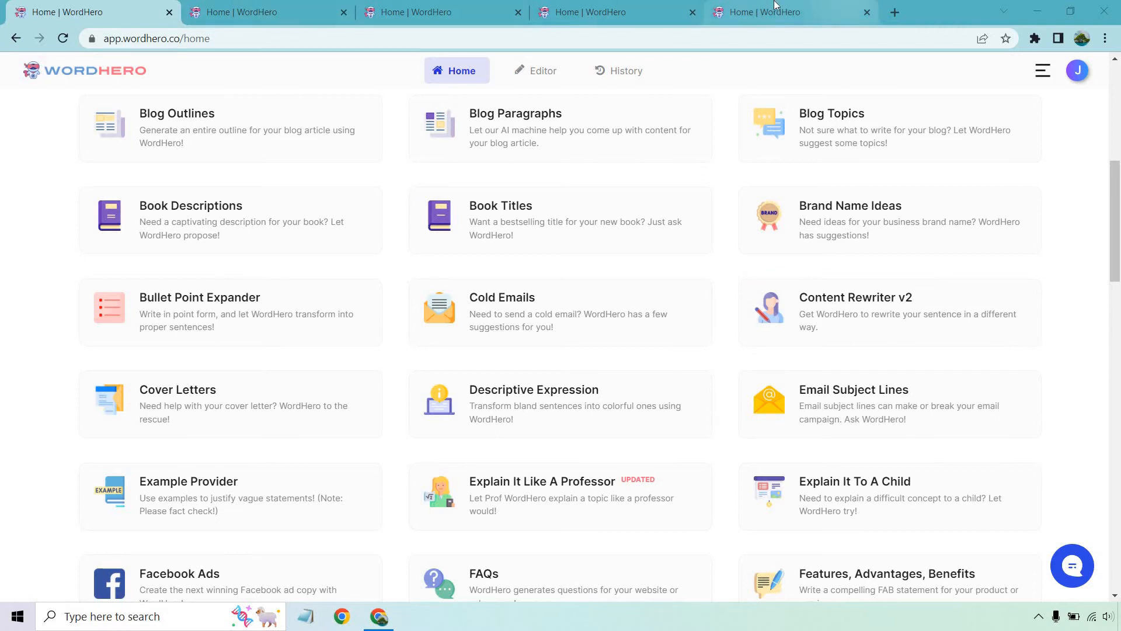
- Start Content Rewriter v2 with the sentence 'WordHero is a fast developing AI content writing tool that gives it competitors a run'
{"action": "left_click", "coordinate": [886, 313]}
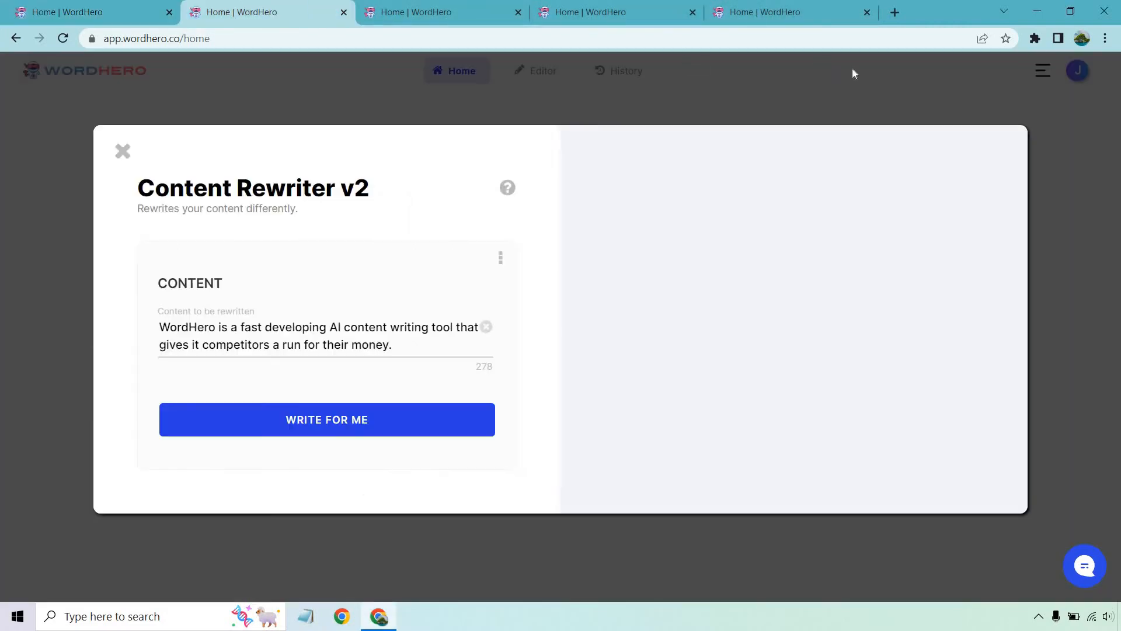
{"action": "mouse_move", "coordinate": [865, 90]}
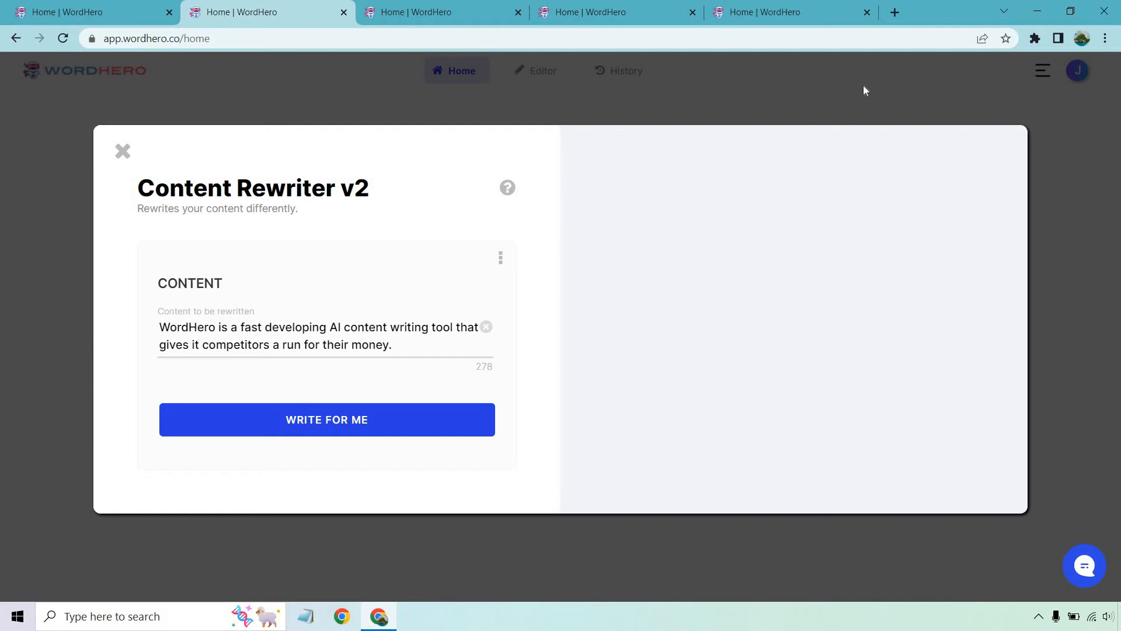
{"action": "mouse_move", "coordinate": [657, 187]}
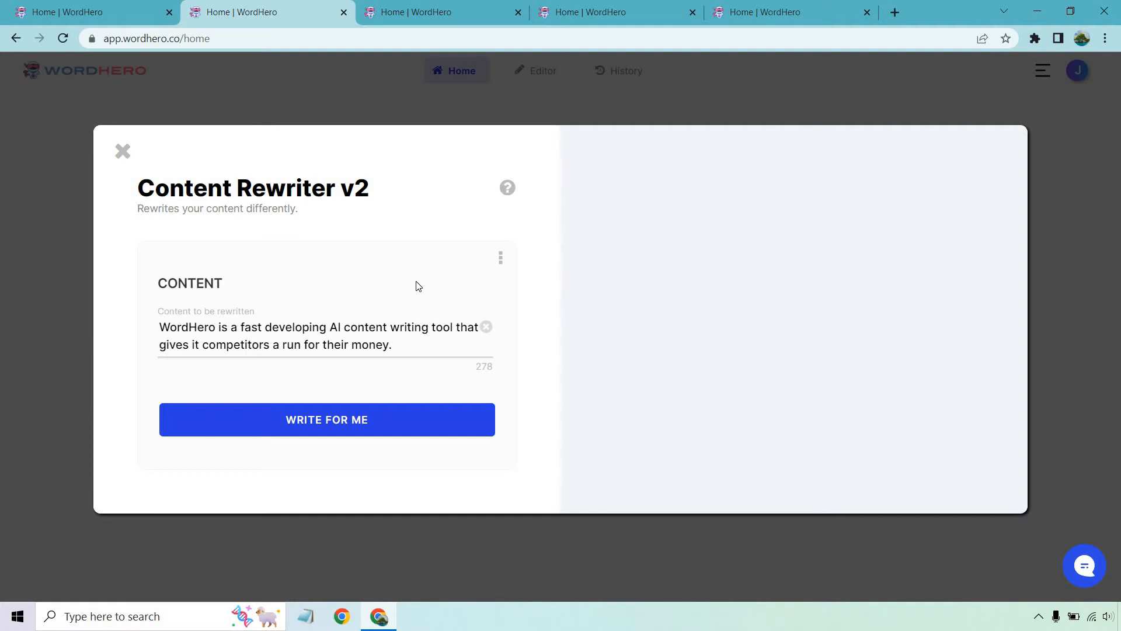
{"action": "mouse_move", "coordinate": [425, 352]}
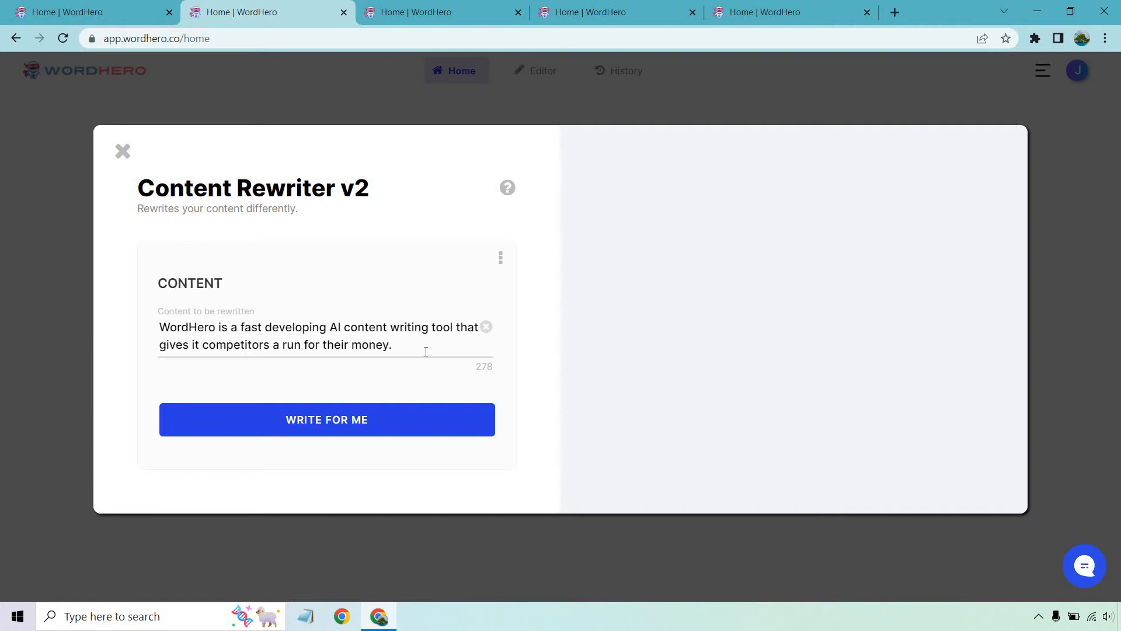
{"action": "left_click", "coordinate": [486, 327]}
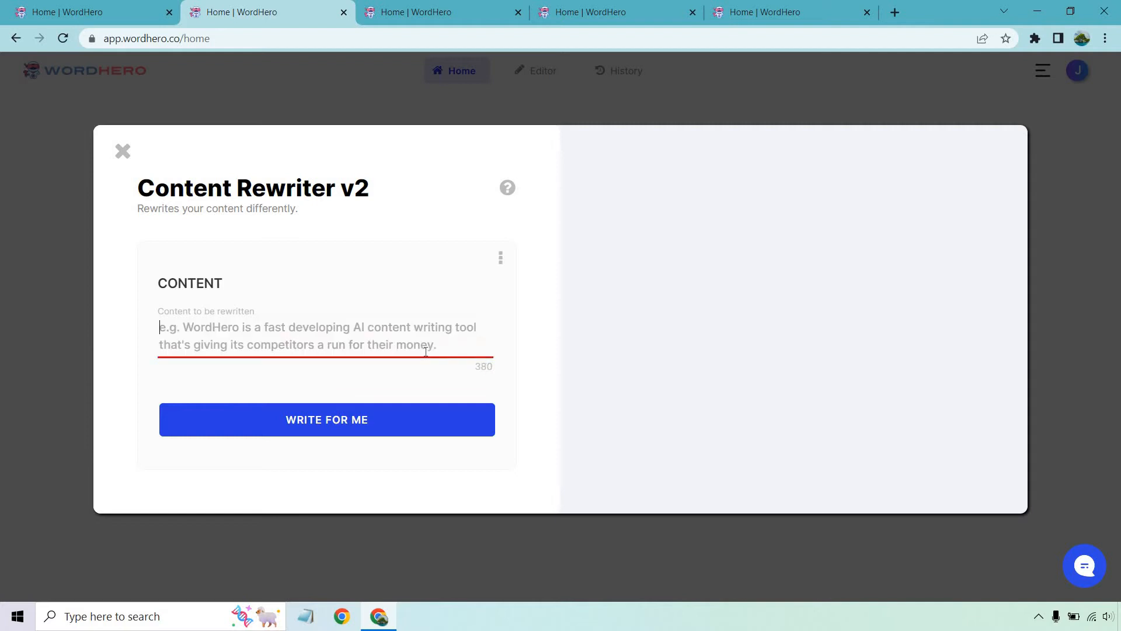
{"action": "type", "text": "WordHero is a fast developing AI content writing tool that gives it competitors a run for their money."}
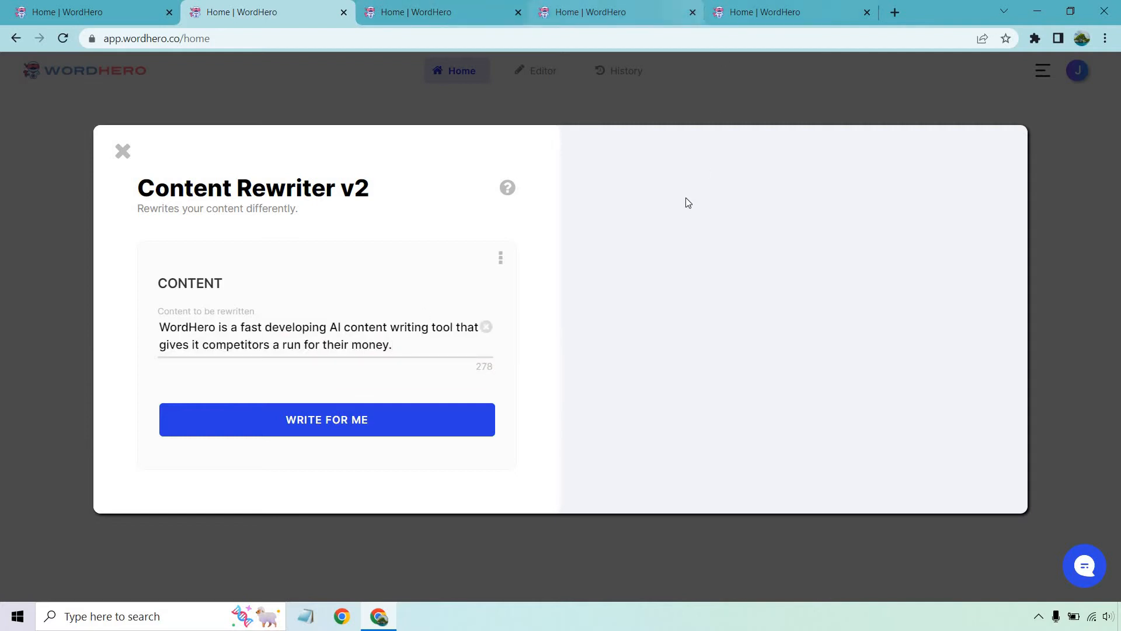
{"action": "mouse_move", "coordinate": [391, 218]}
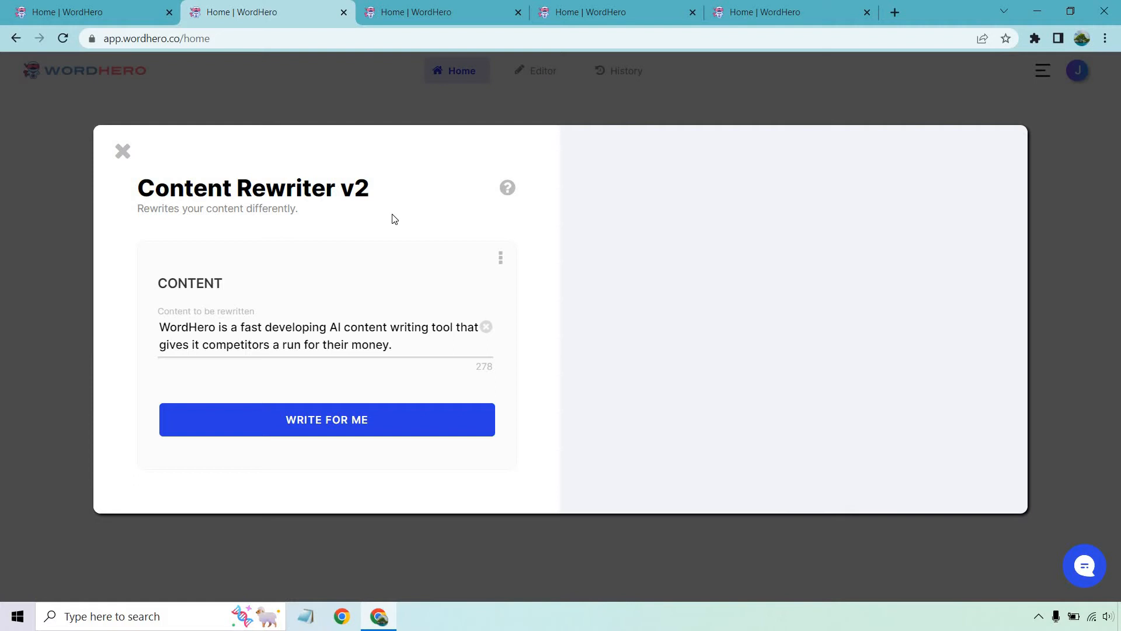
{"action": "mouse_move", "coordinate": [790, 440]}
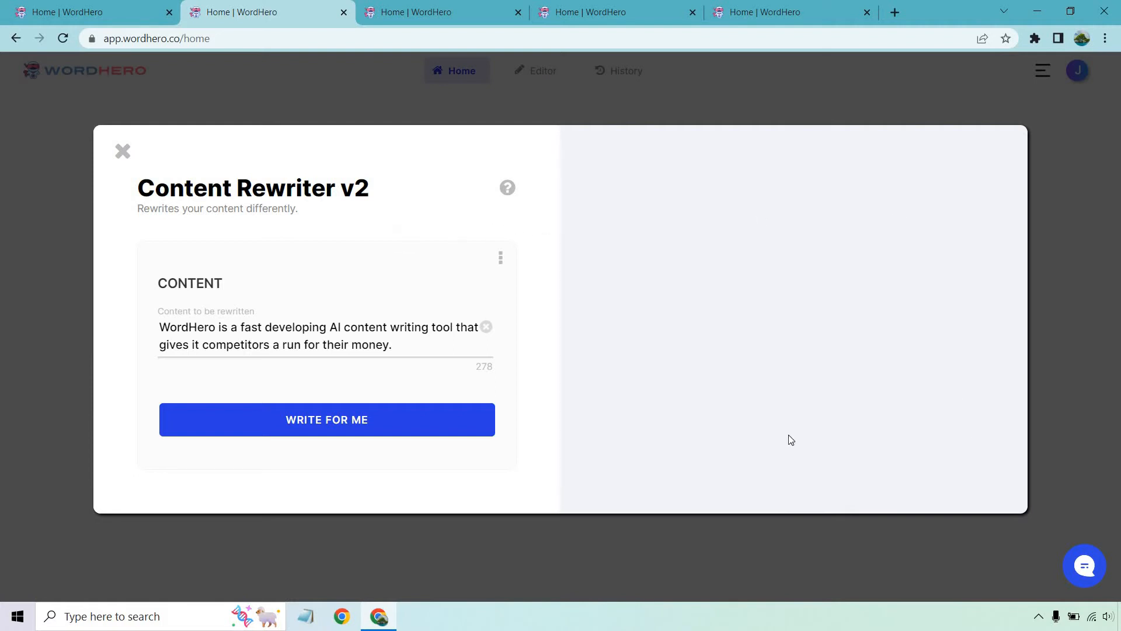
{"action": "mouse_move", "coordinate": [371, 401]}
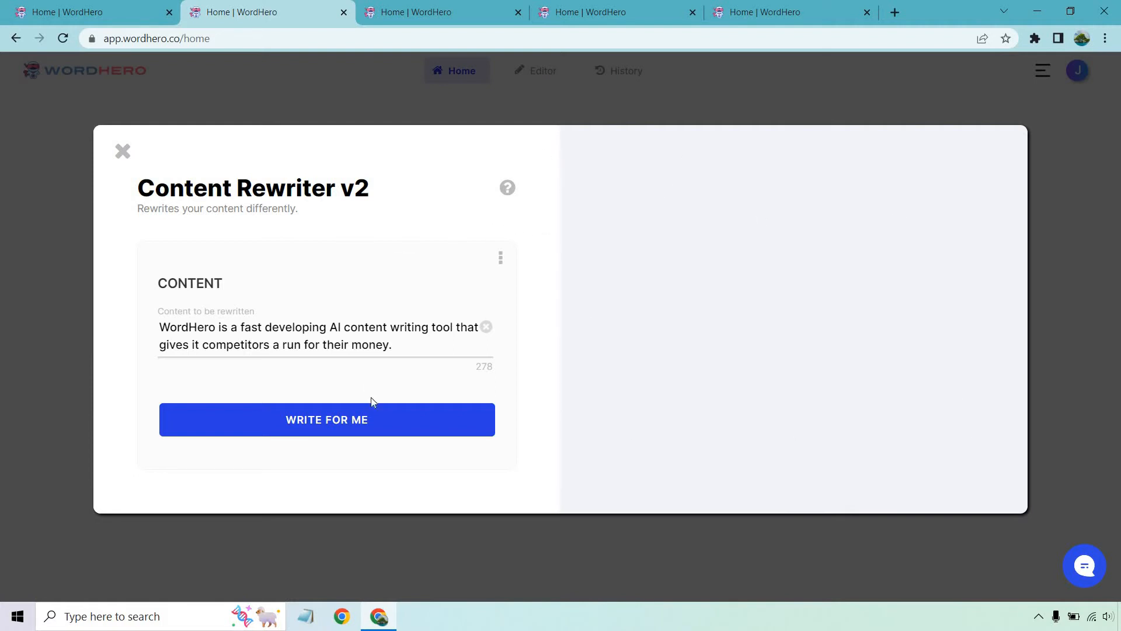
- Generate three AI rewrites of the WordHero sentence (50 words)
{"action": "left_click", "coordinate": [325, 419]}
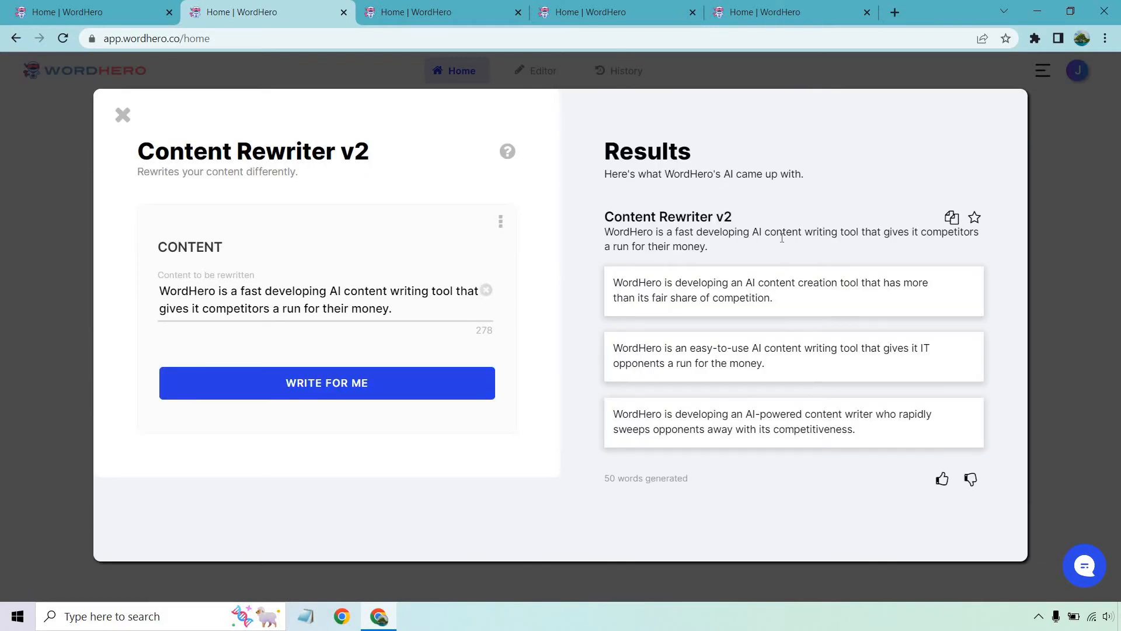
{"action": "mouse_move", "coordinate": [724, 246]}
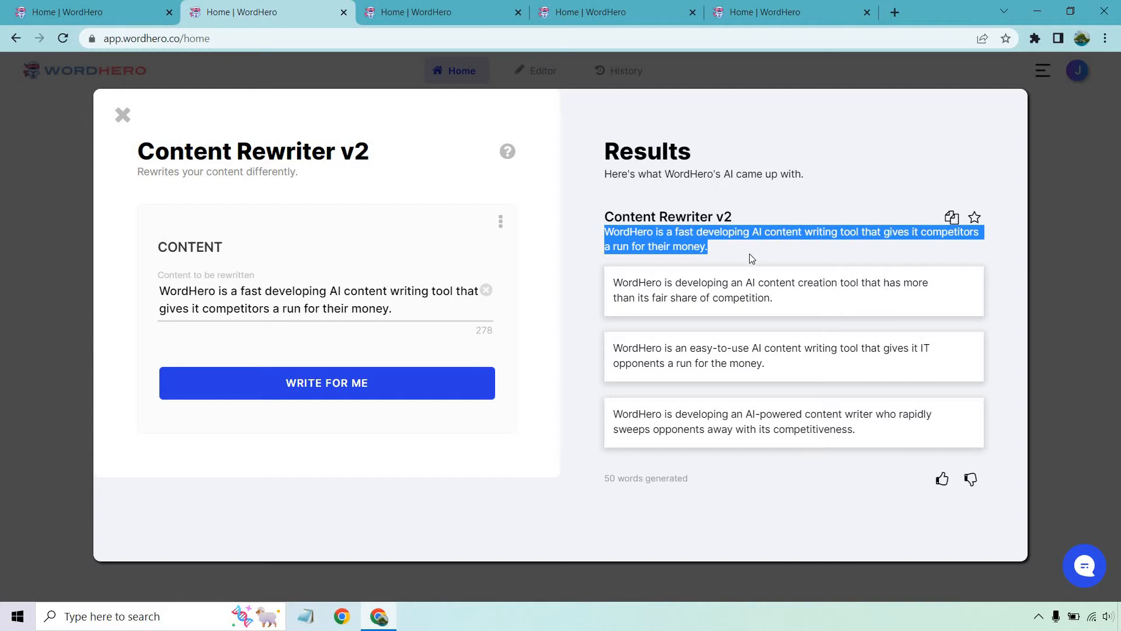
{"action": "mouse_move", "coordinate": [576, 297]}
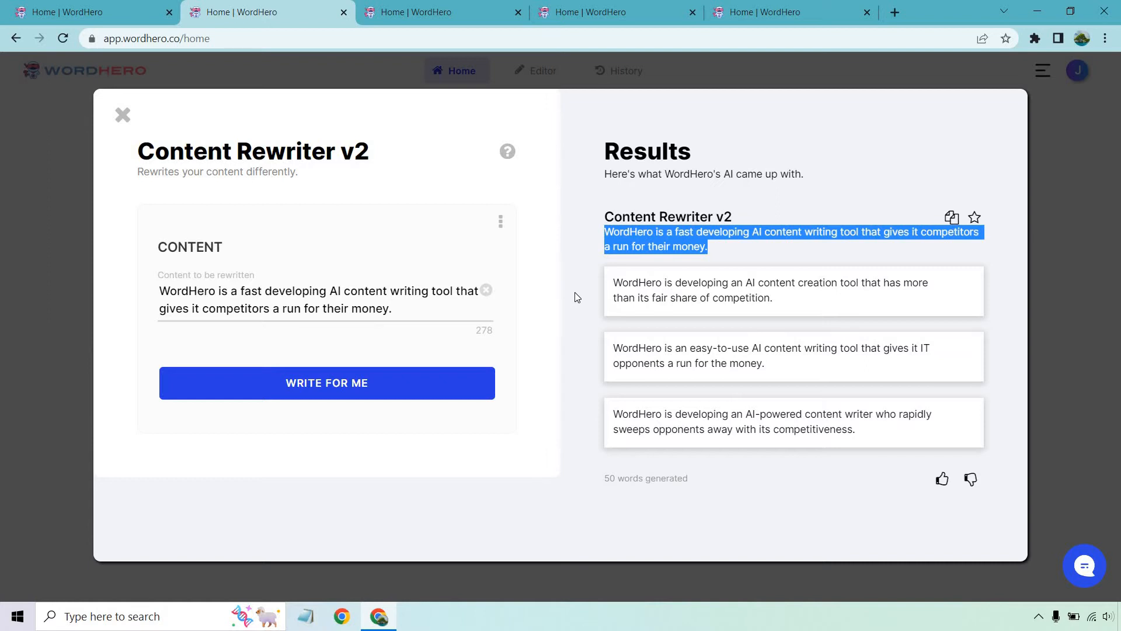
{"action": "mouse_move", "coordinate": [583, 366]}
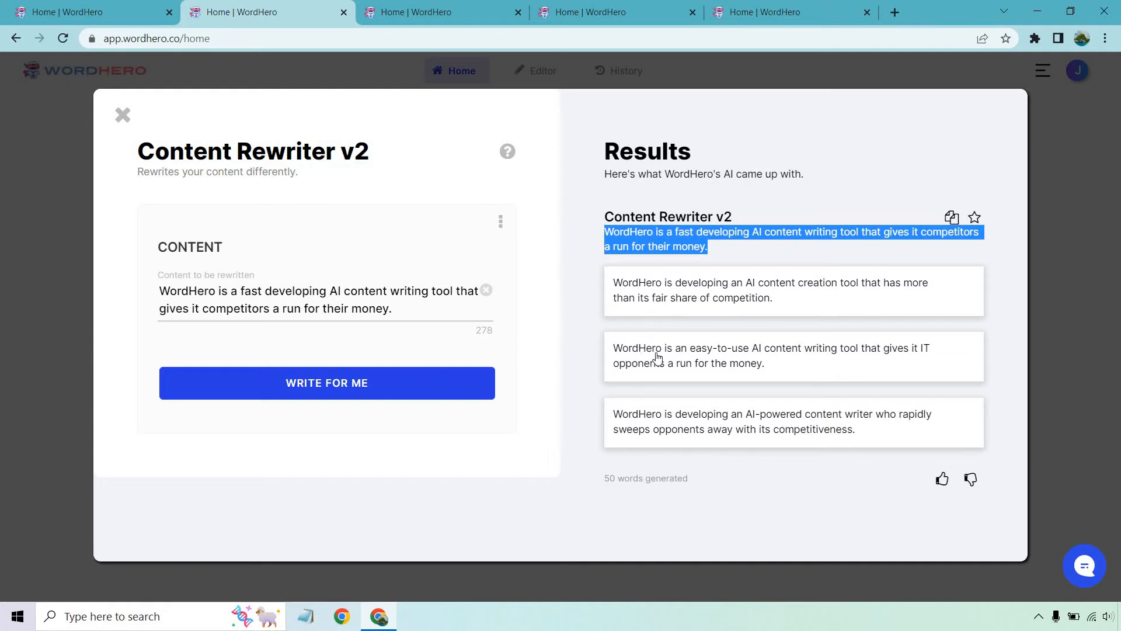
{"action": "mouse_move", "coordinate": [579, 444]}
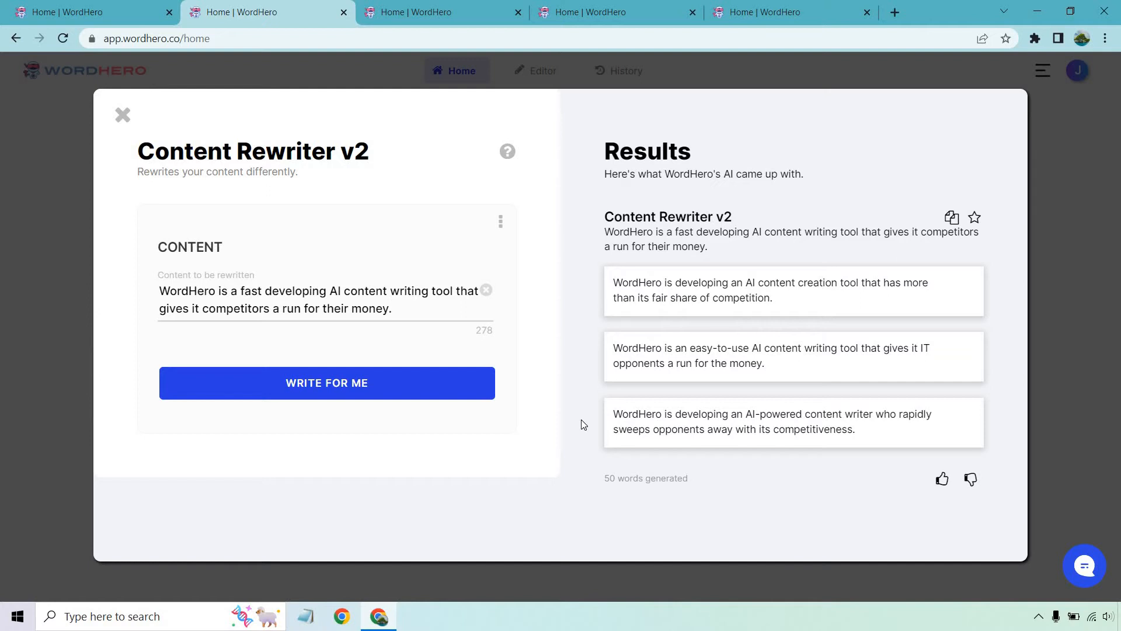
{"action": "mouse_move", "coordinate": [964, 345]}
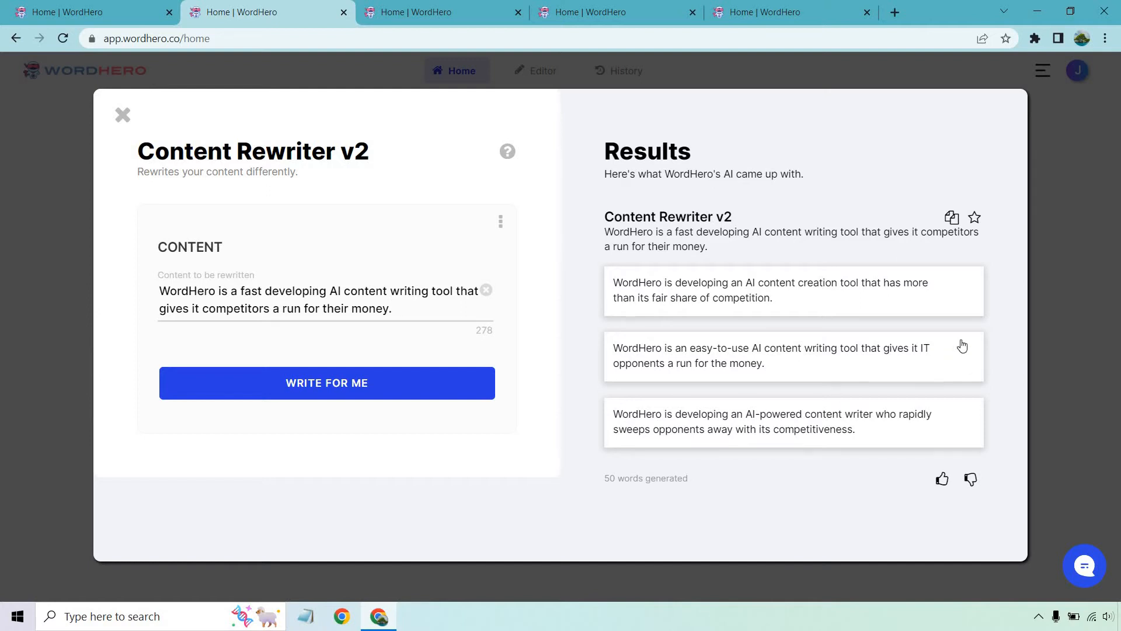
{"action": "mouse_move", "coordinate": [576, 387]}
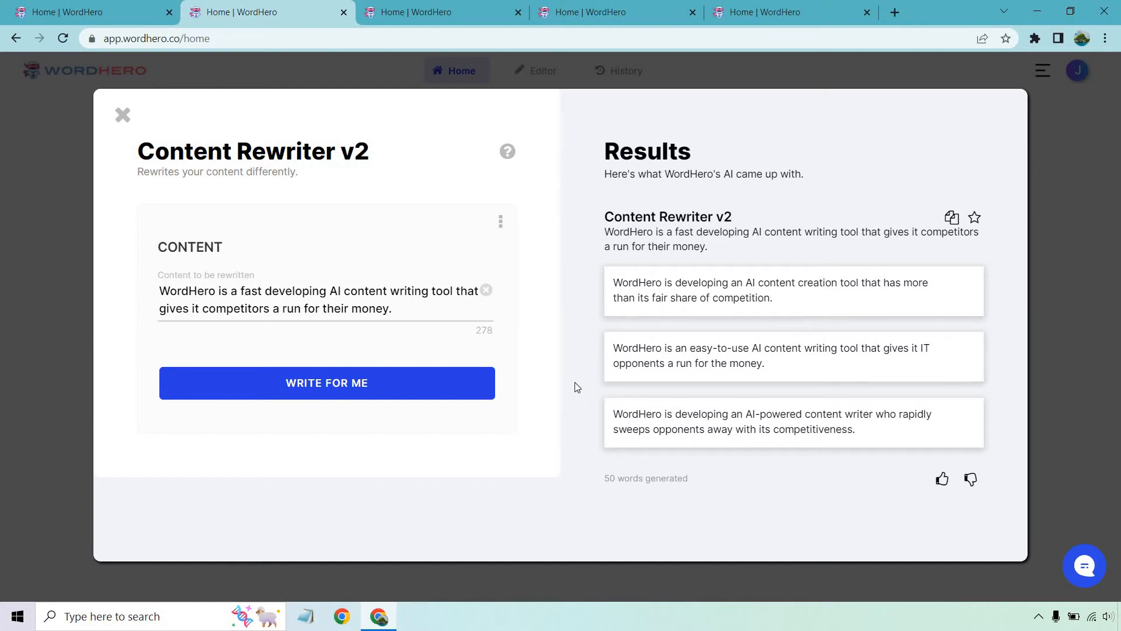
{"action": "mouse_move", "coordinate": [582, 361]}
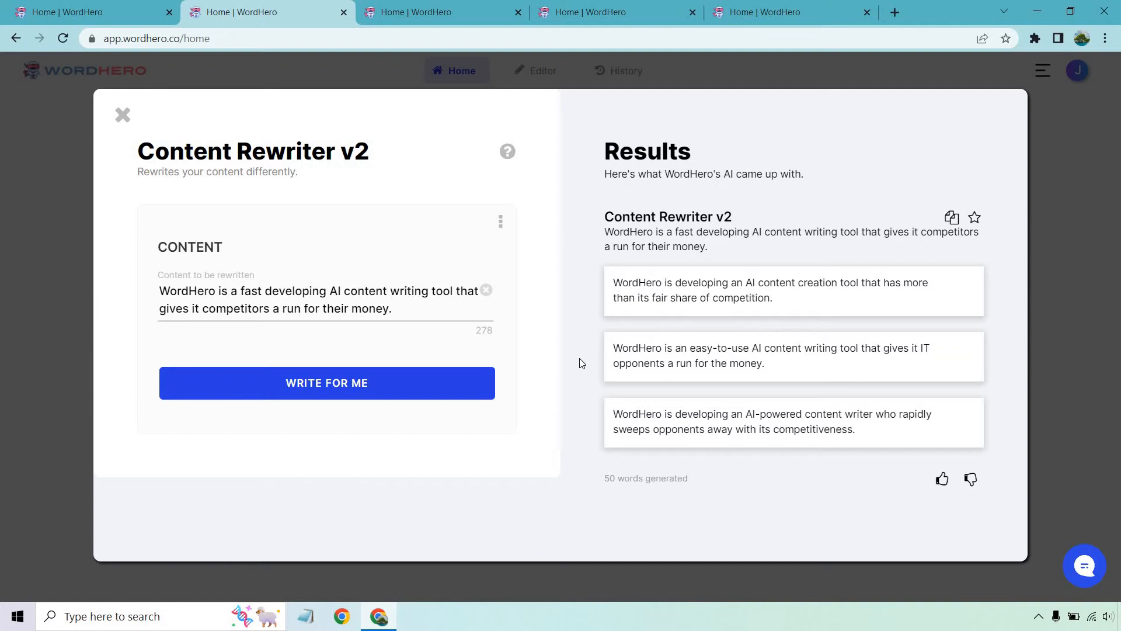
{"action": "mouse_move", "coordinate": [396, 384]}
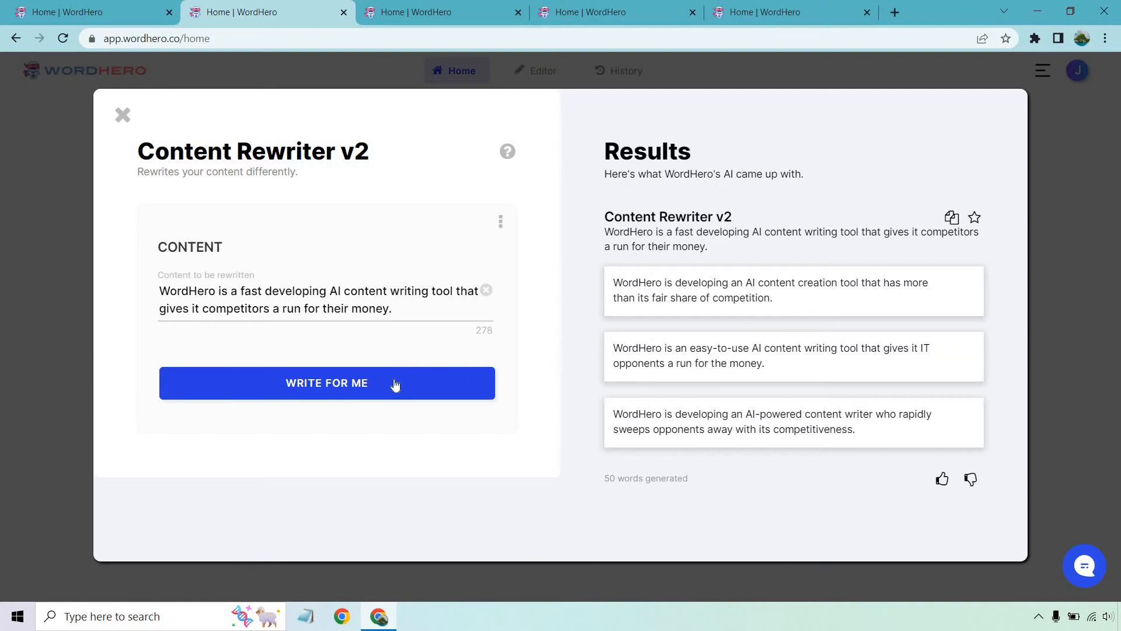
{"action": "left_click", "coordinate": [326, 383]}
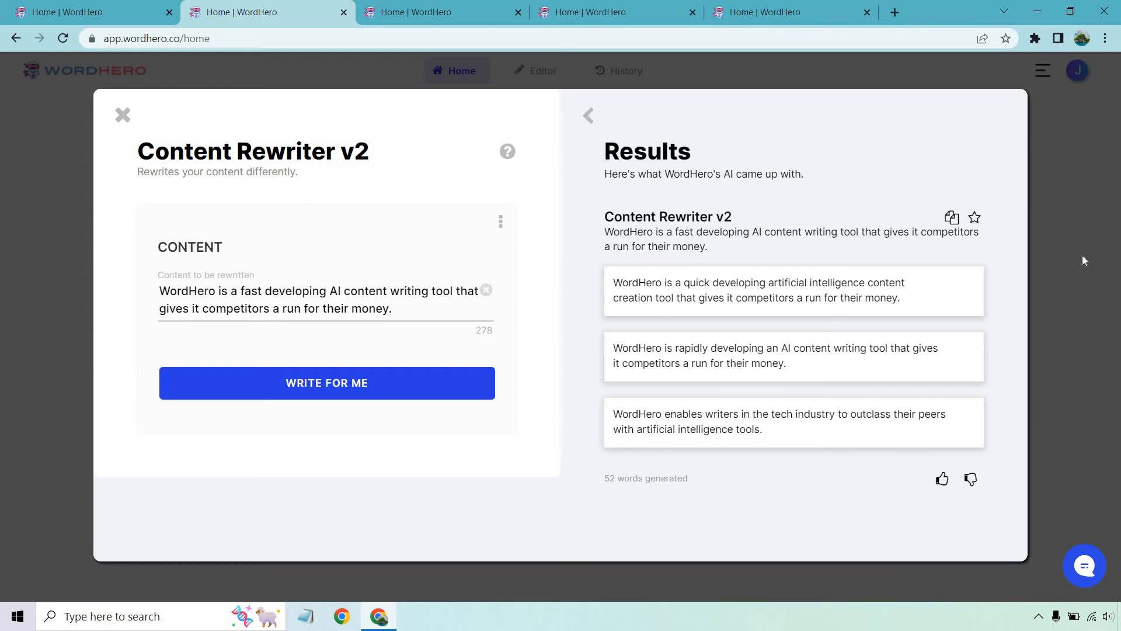
{"action": "mouse_move", "coordinate": [845, 304]}
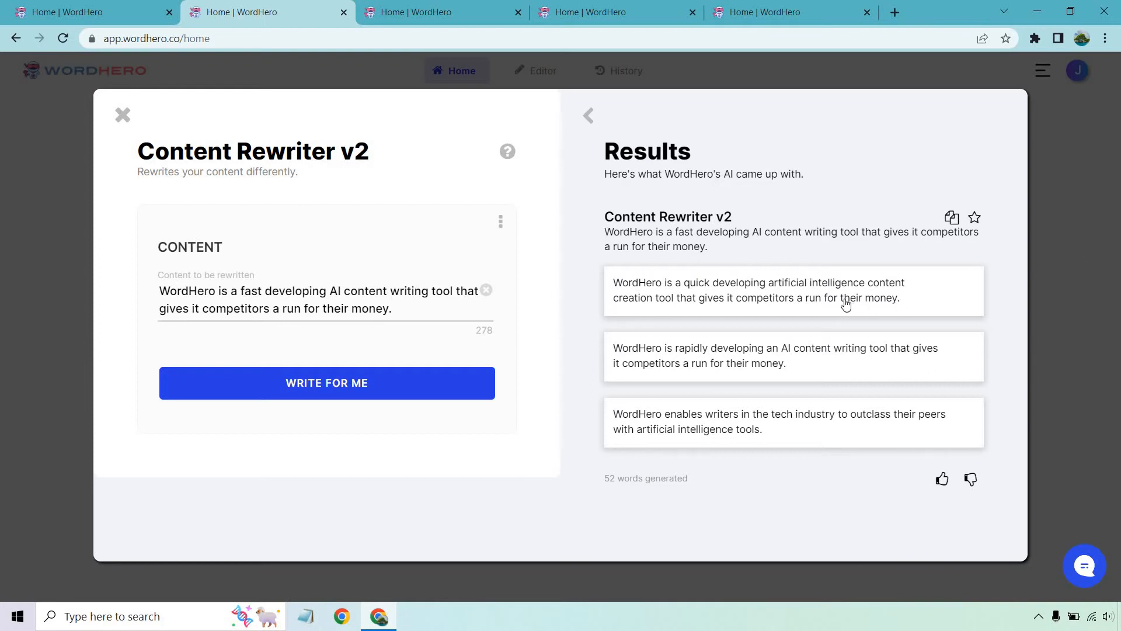
{"action": "mouse_move", "coordinate": [948, 245]}
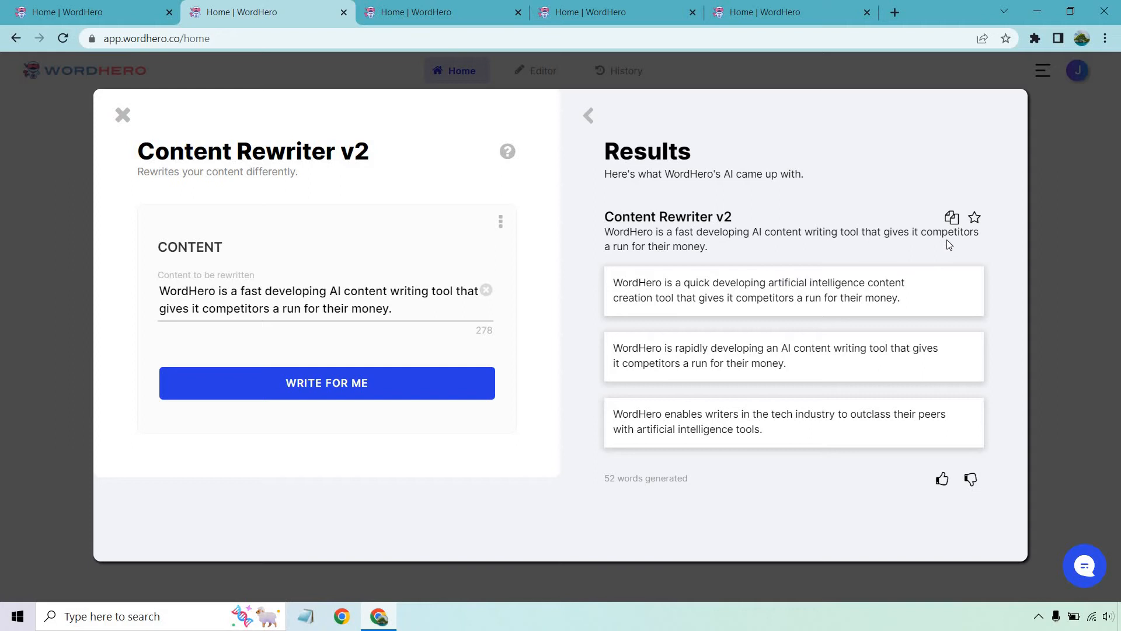
{"action": "mouse_move", "coordinate": [951, 217]}
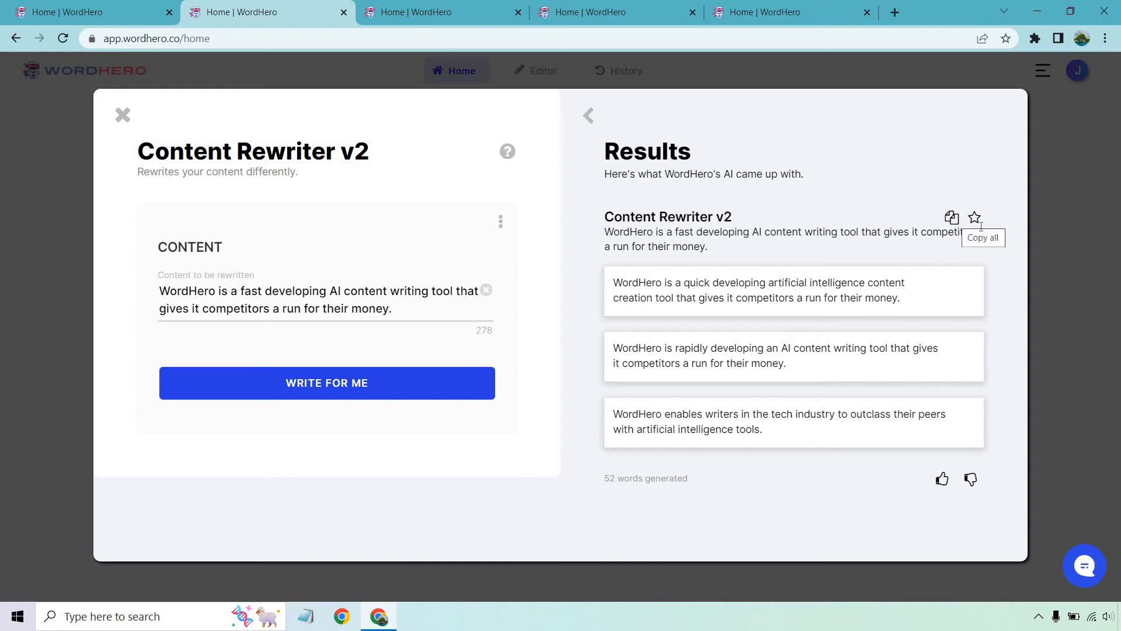
{"action": "mouse_move", "coordinate": [567, 298]}
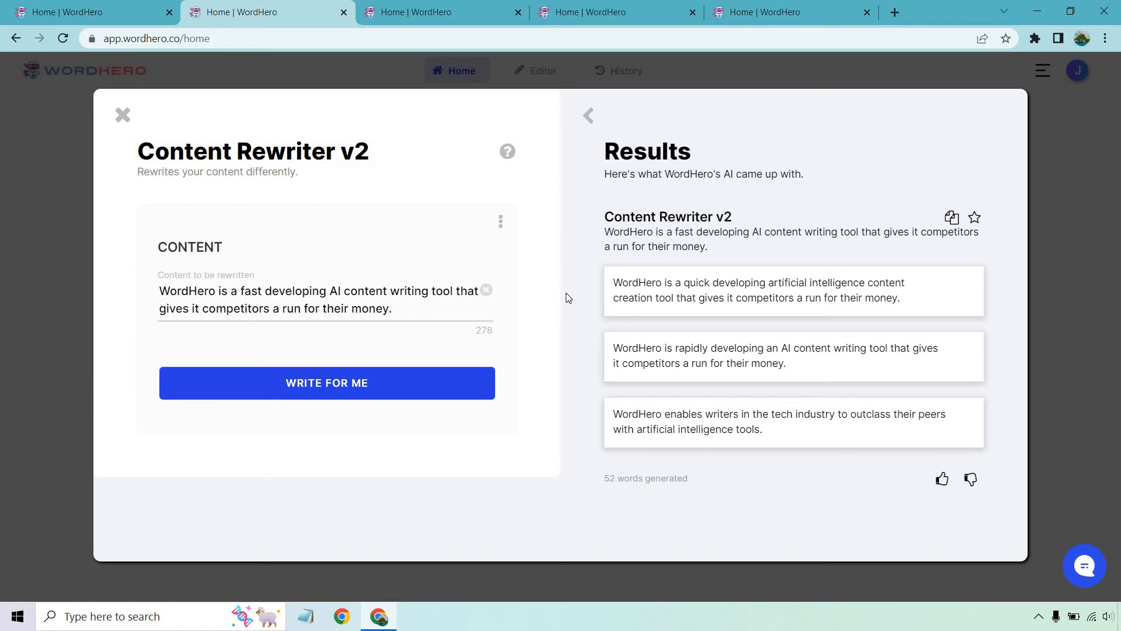
{"action": "mouse_move", "coordinate": [580, 360]}
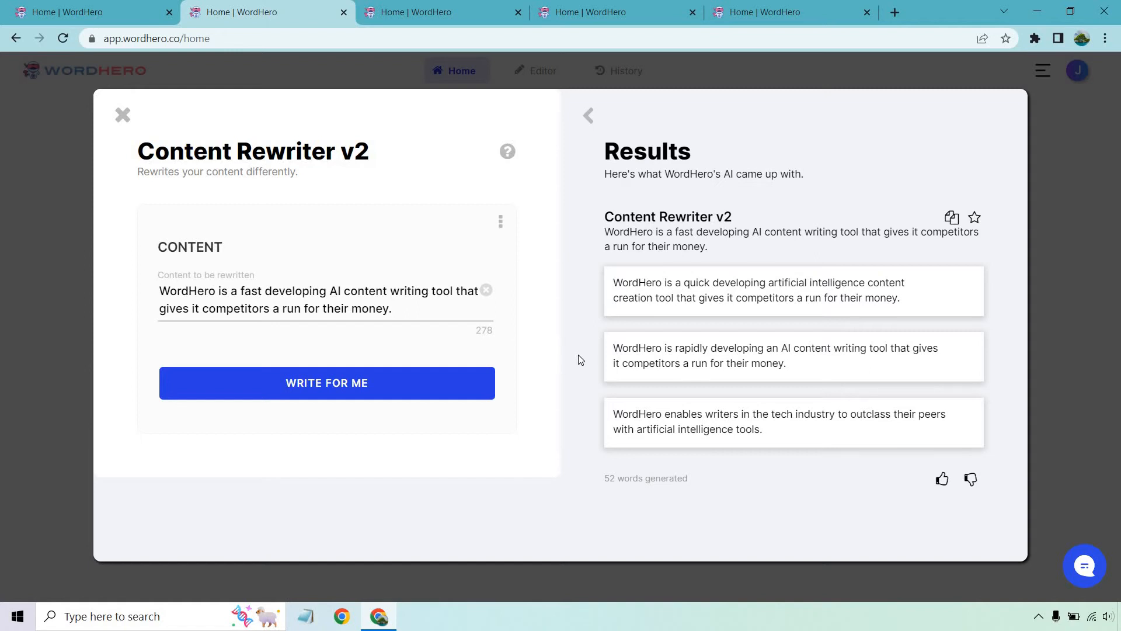
{"action": "mouse_move", "coordinate": [590, 429]}
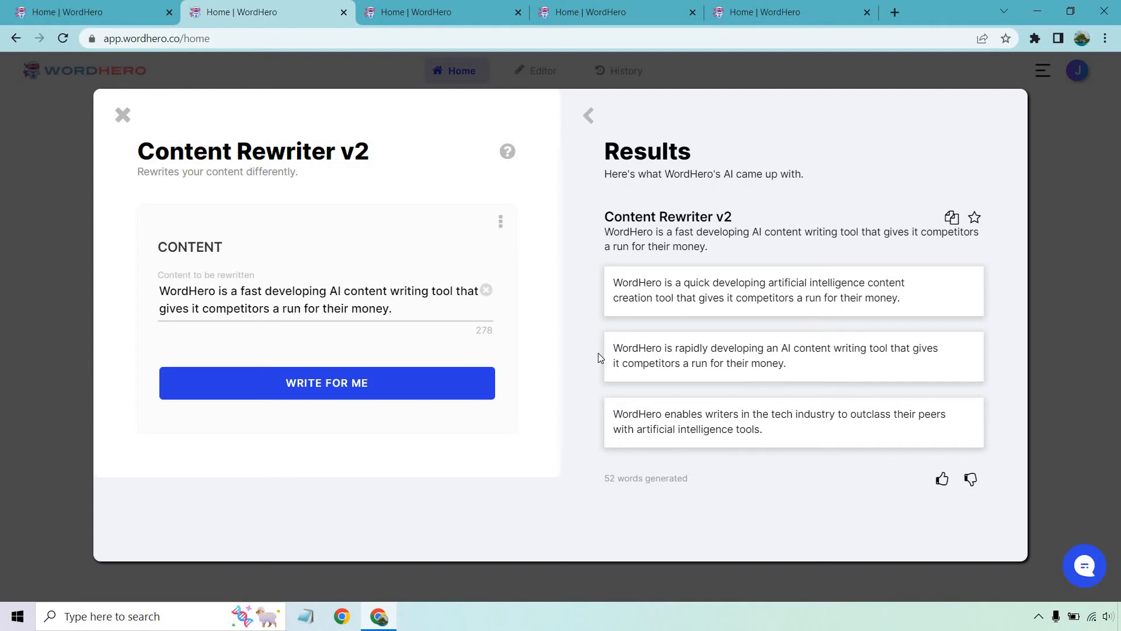
{"action": "mouse_move", "coordinate": [469, 21]}
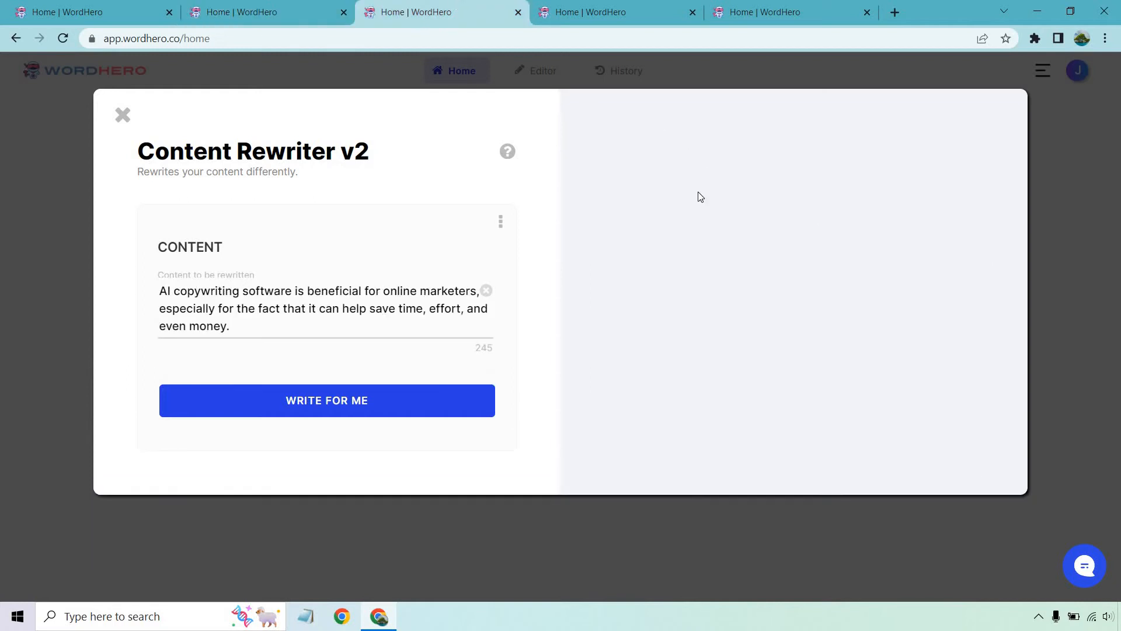
{"action": "mouse_move", "coordinate": [695, 195]}
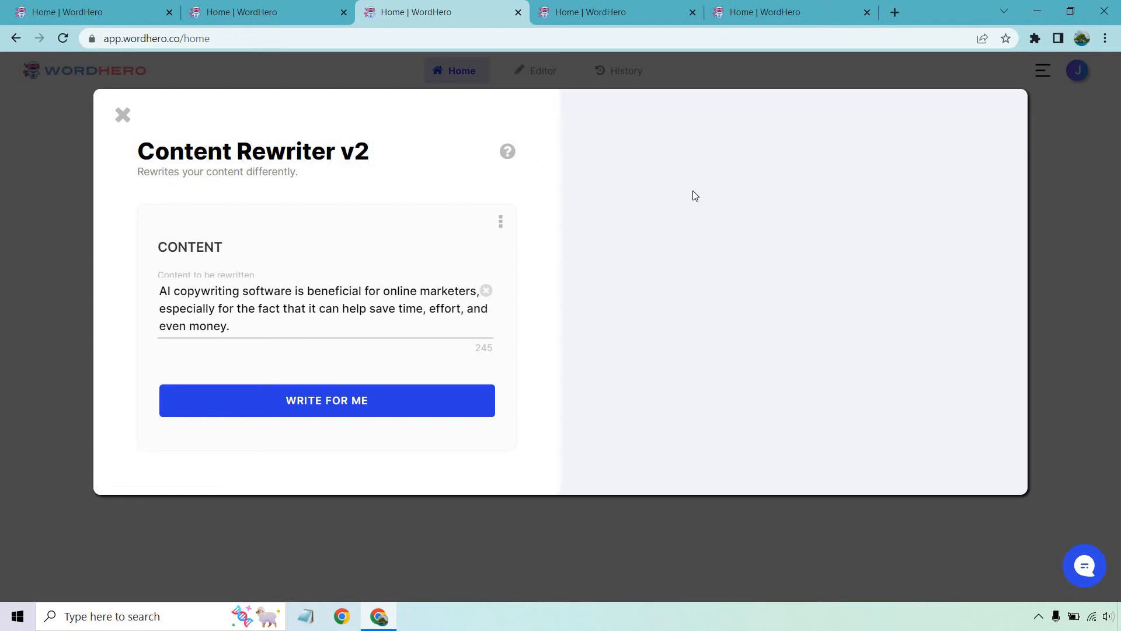
{"action": "mouse_move", "coordinate": [405, 400]}
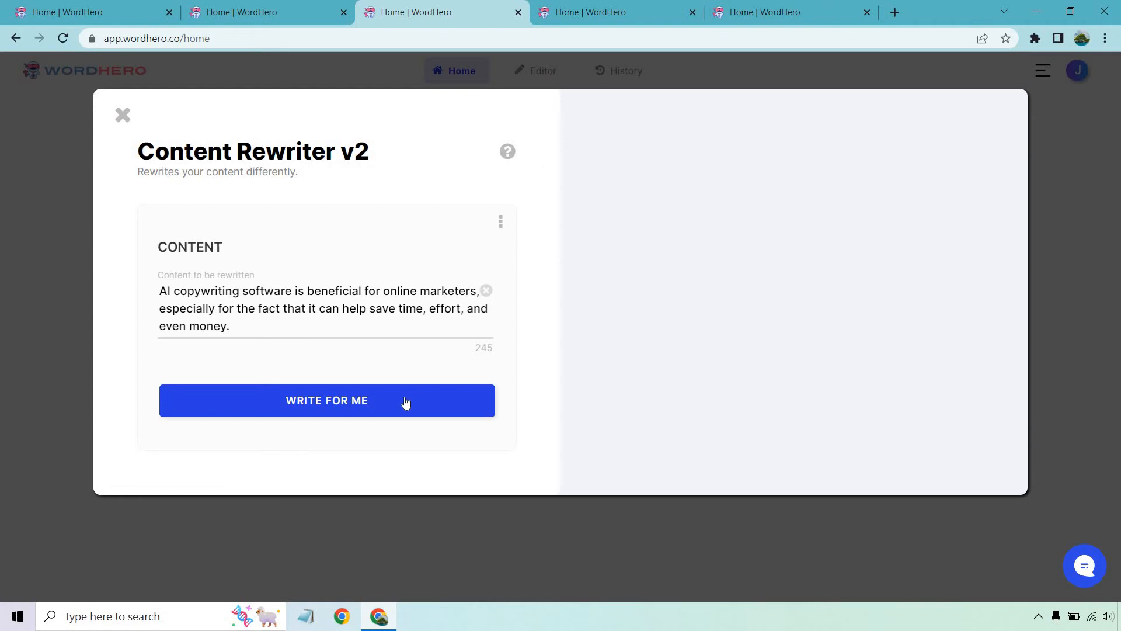
- Generate three rewrites of the AI copywriting software sentence (57 words)
{"action": "left_click", "coordinate": [326, 399]}
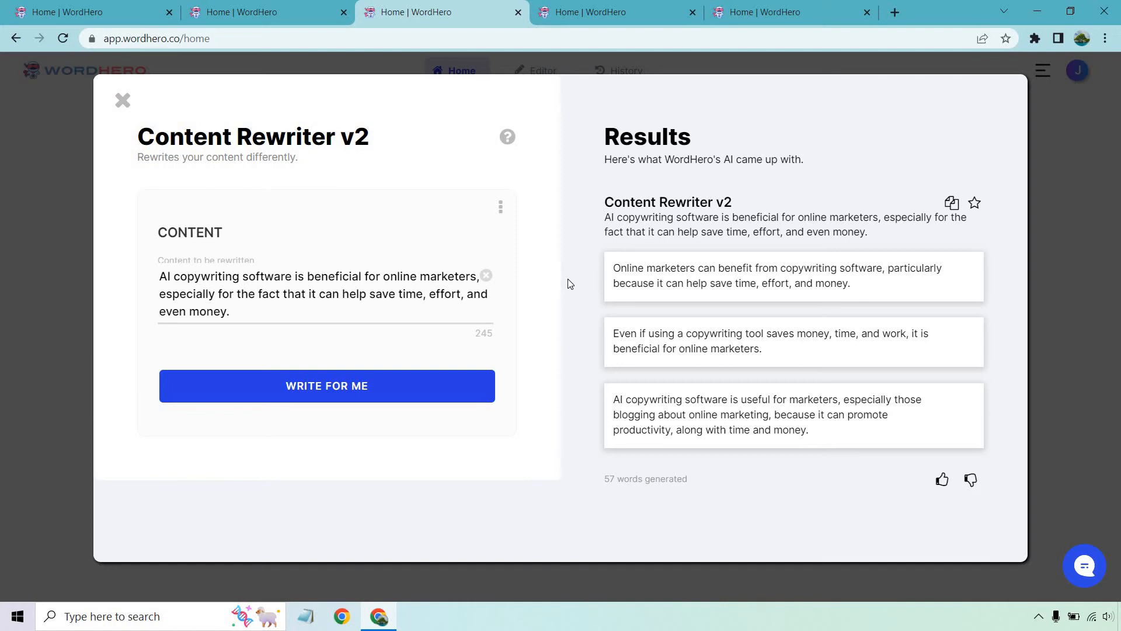
{"action": "mouse_move", "coordinate": [584, 352]}
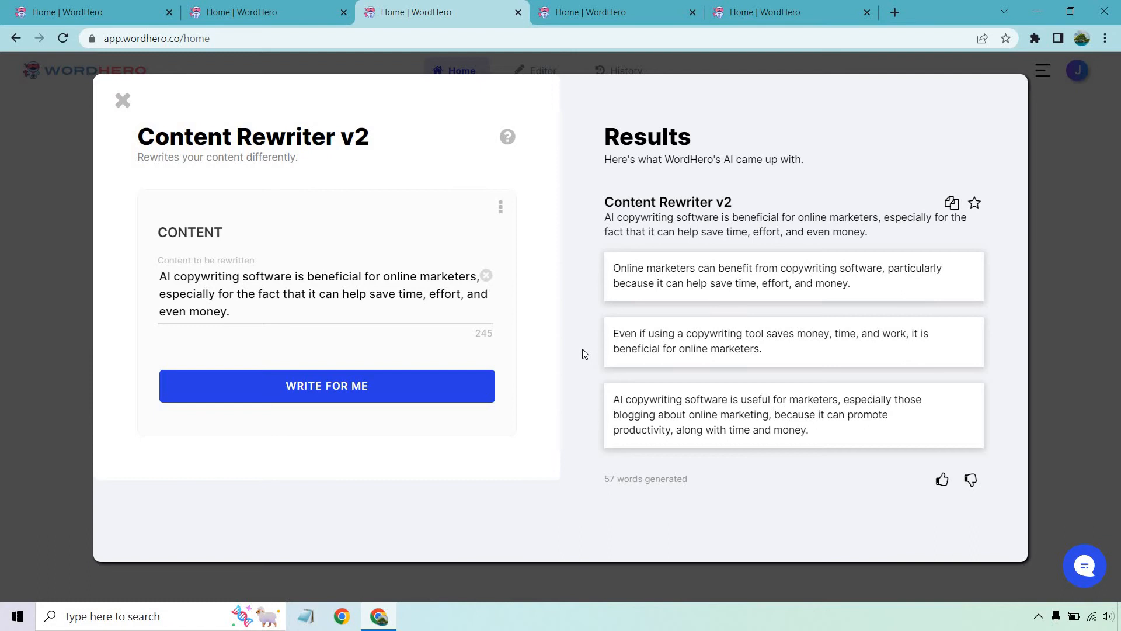
{"action": "mouse_move", "coordinate": [580, 410]}
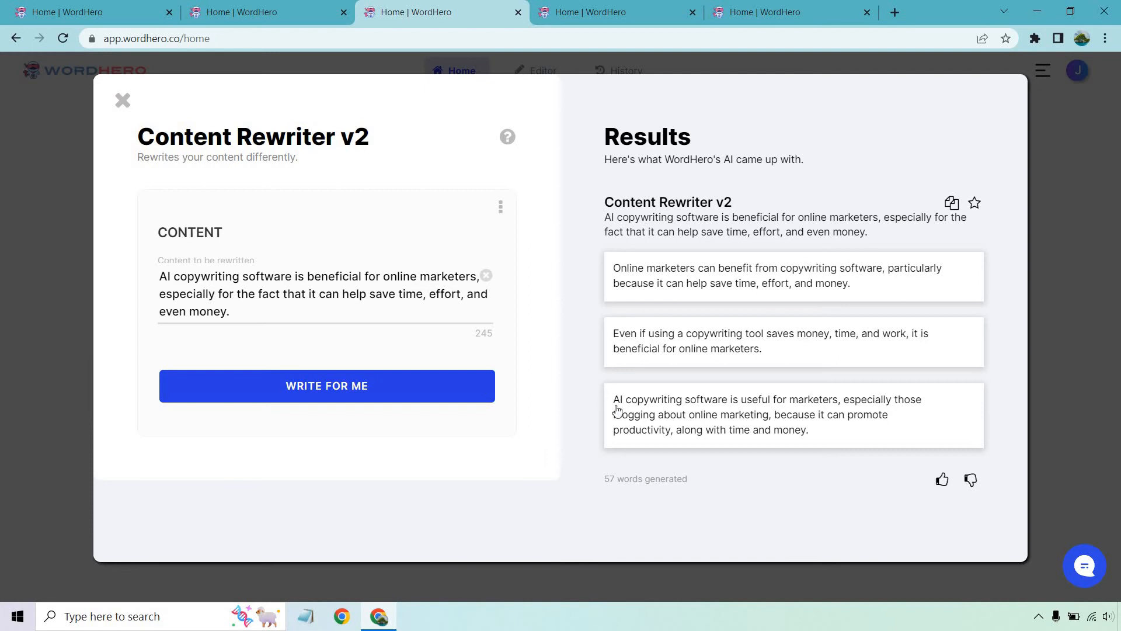
{"action": "mouse_move", "coordinate": [827, 420]}
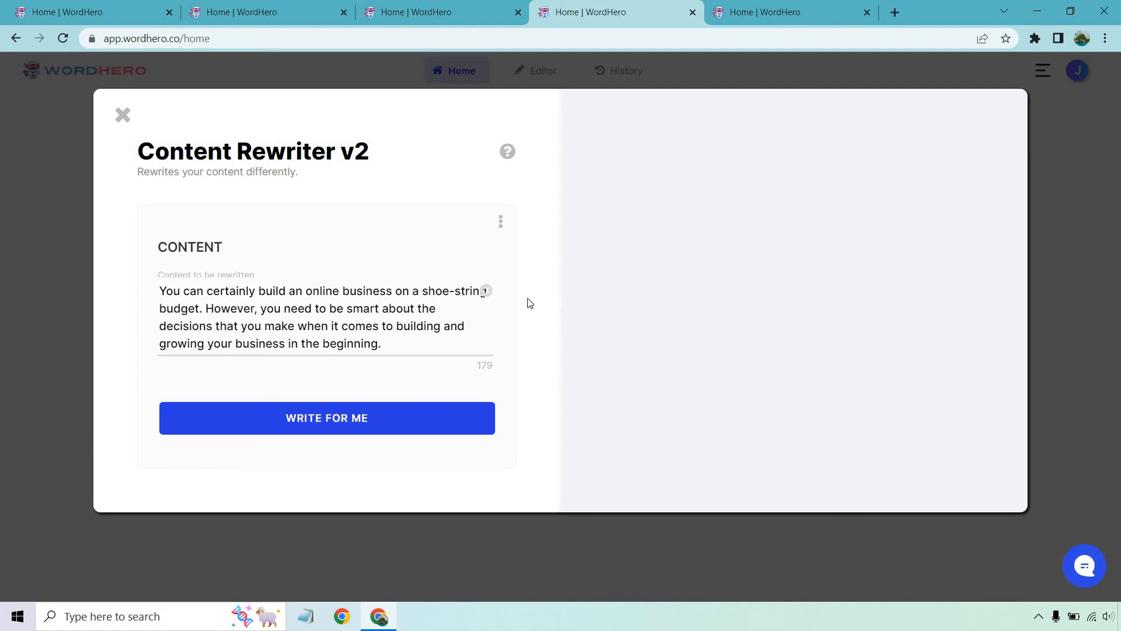
{"action": "mouse_move", "coordinate": [379, 420]}
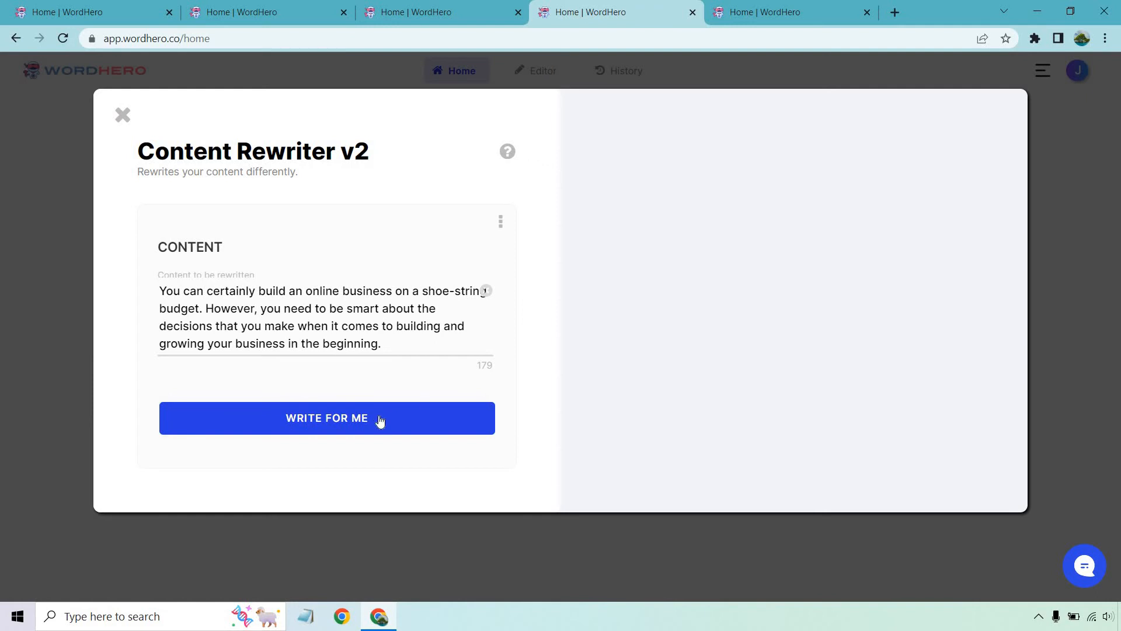
- Generate three rewrites of the shoe-string budget sentence (81 words)
{"action": "left_click", "coordinate": [325, 418]}
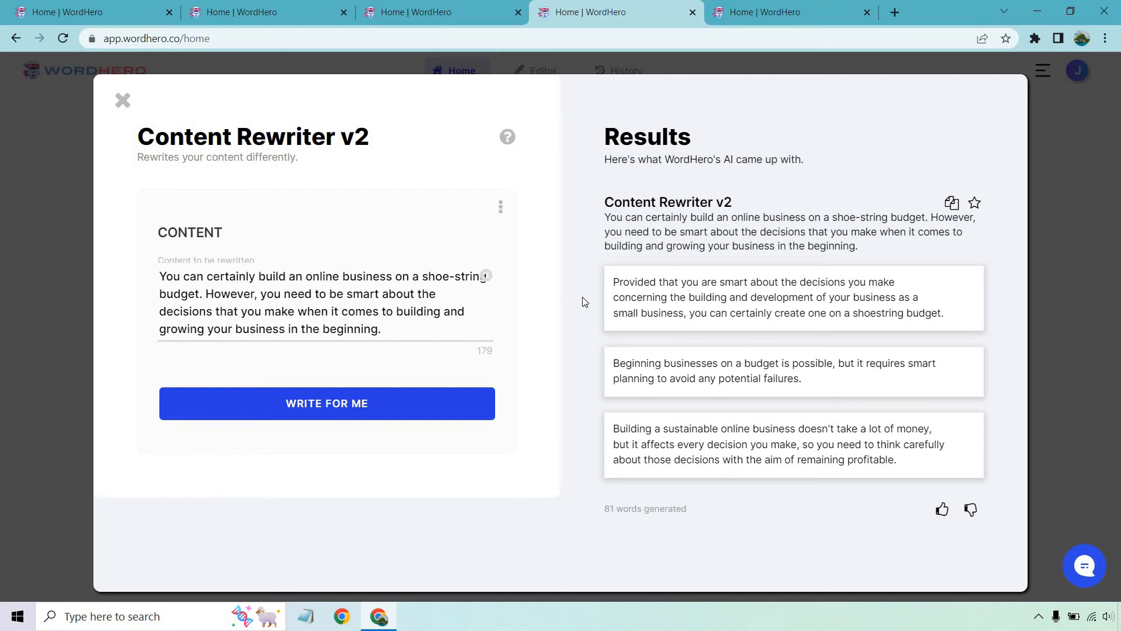
{"action": "mouse_move", "coordinate": [570, 379]}
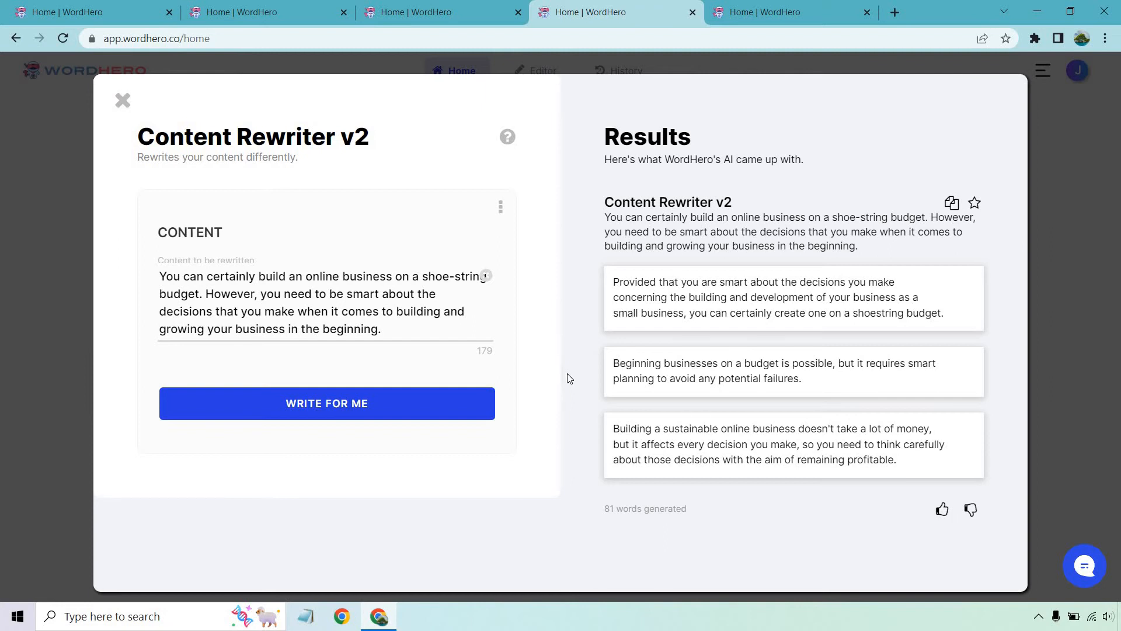
{"action": "mouse_move", "coordinate": [577, 451]}
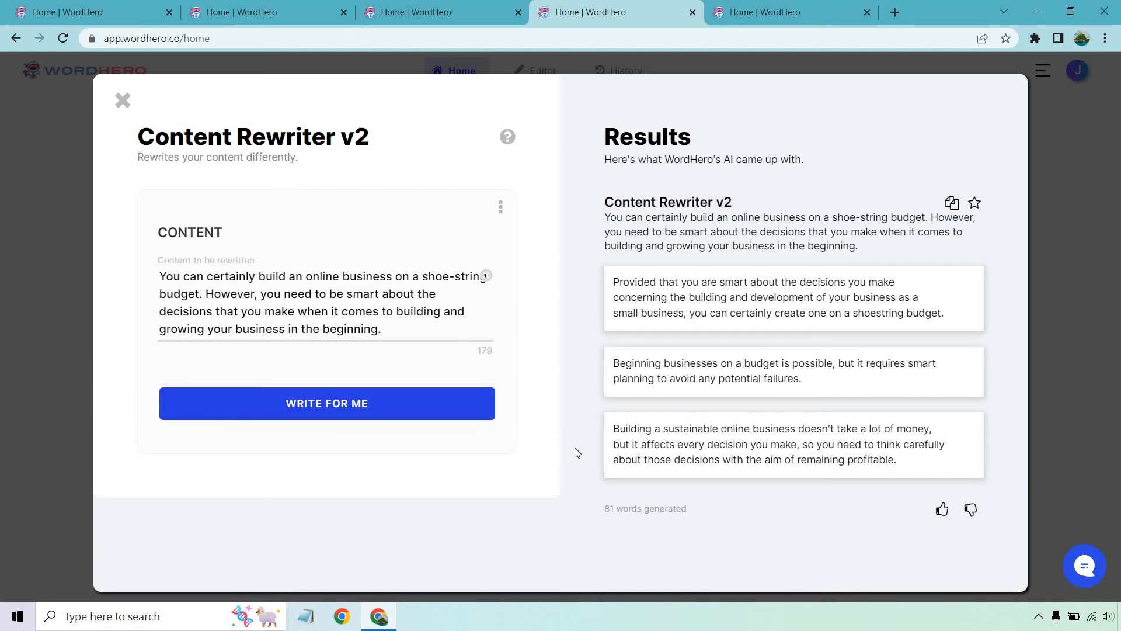
{"action": "mouse_move", "coordinate": [779, 435]}
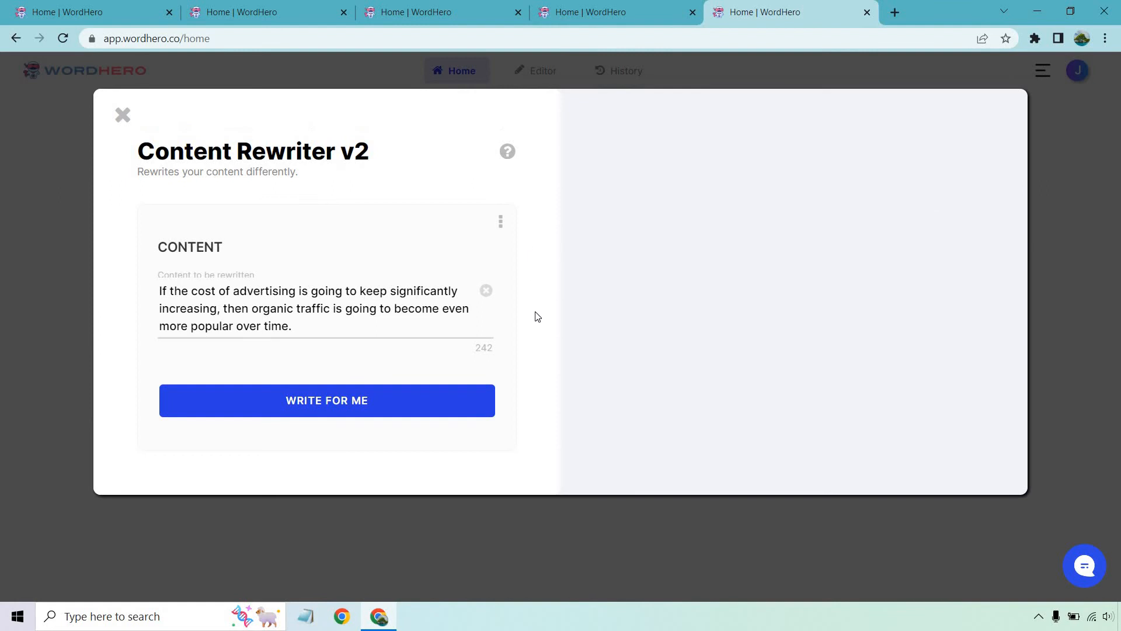
{"action": "mouse_move", "coordinate": [529, 338]}
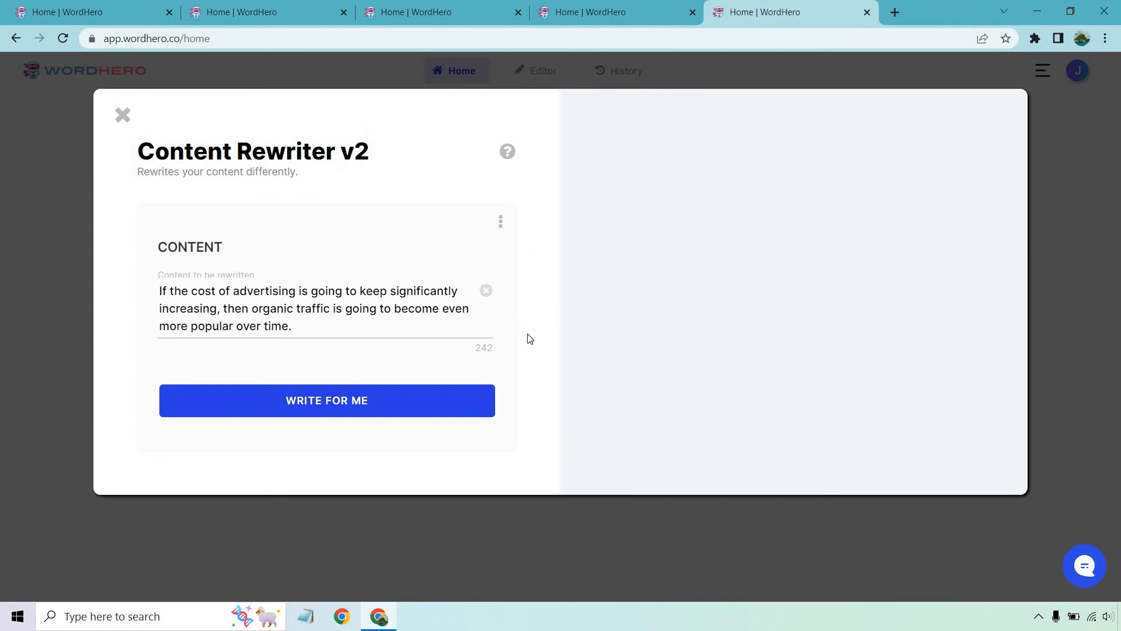
{"action": "mouse_move", "coordinate": [531, 290]}
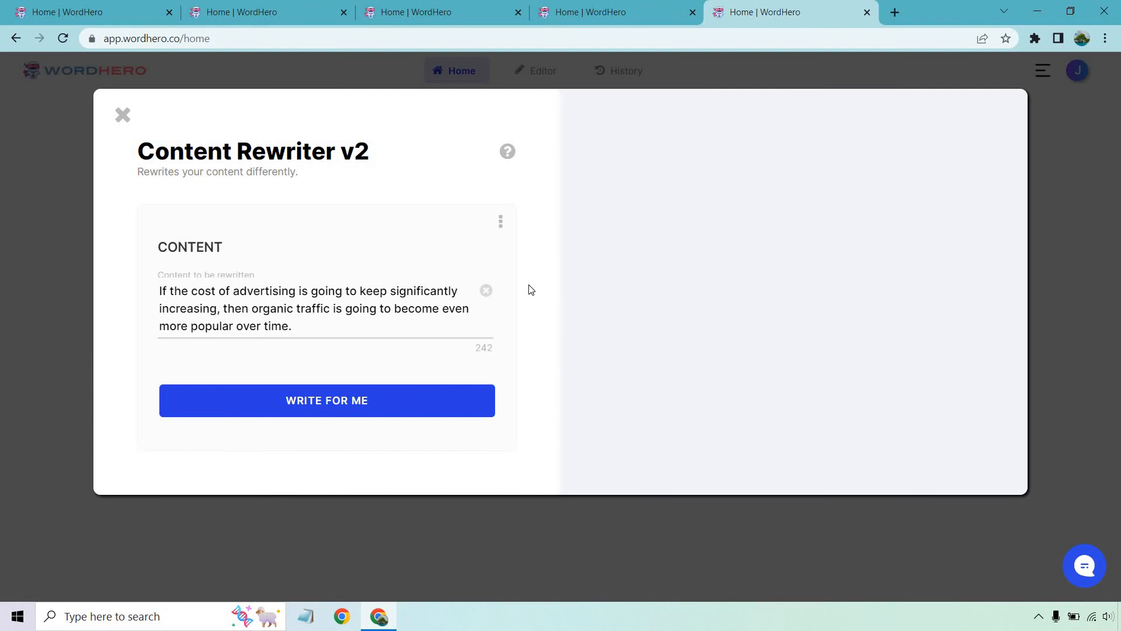
- Generate three rewrites of the advertising cost sentence (54 words)
{"action": "left_click", "coordinate": [326, 399]}
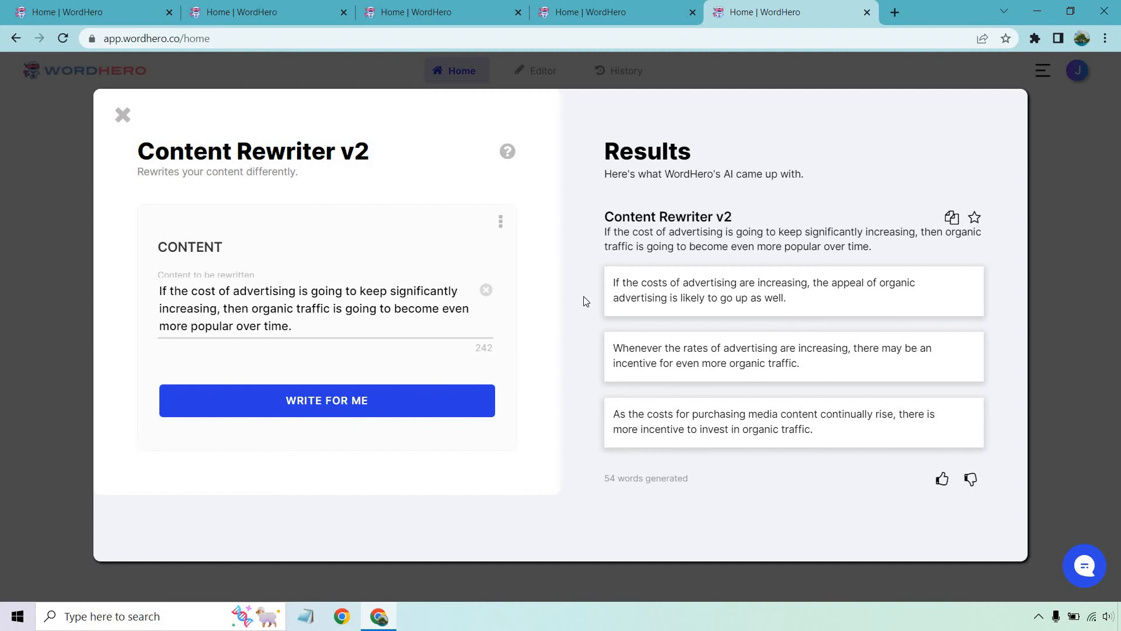
{"action": "mouse_move", "coordinate": [579, 370]}
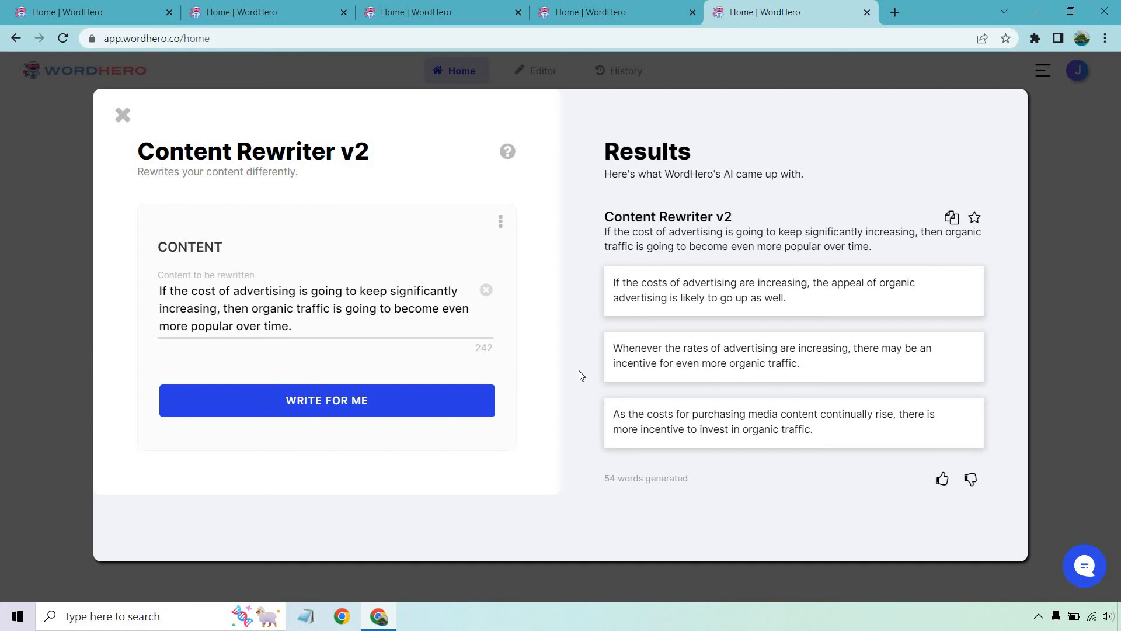
{"action": "mouse_move", "coordinate": [584, 425]}
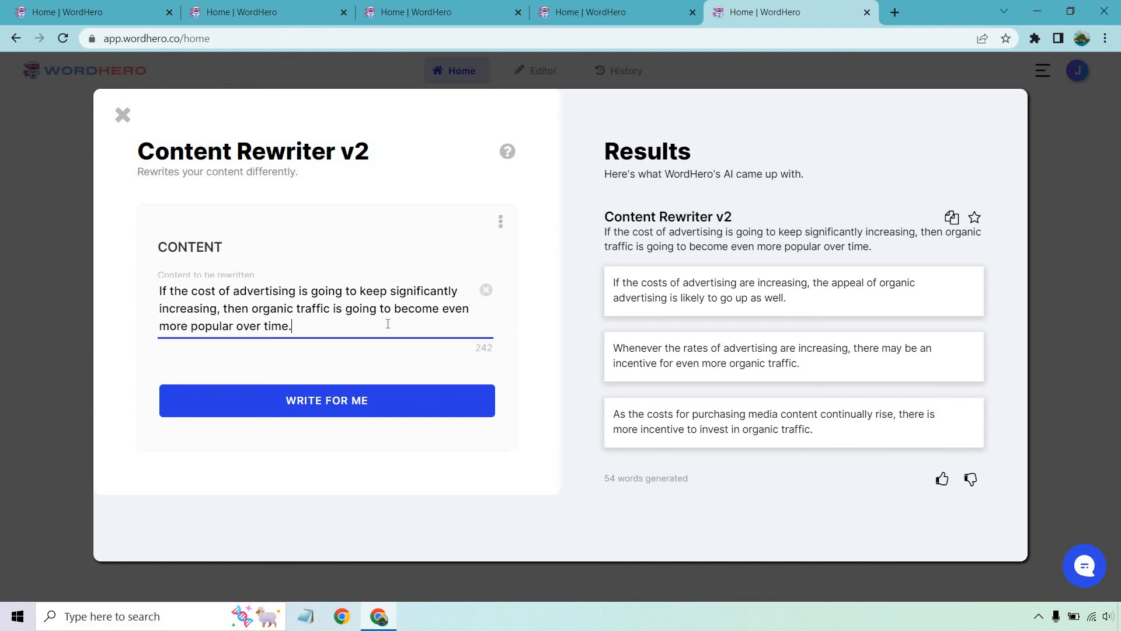
- Fill the Content field with throwaway text ('how many characte...'), then clear it back to 380 characters available
{"action": "type", "text": "how many c"}
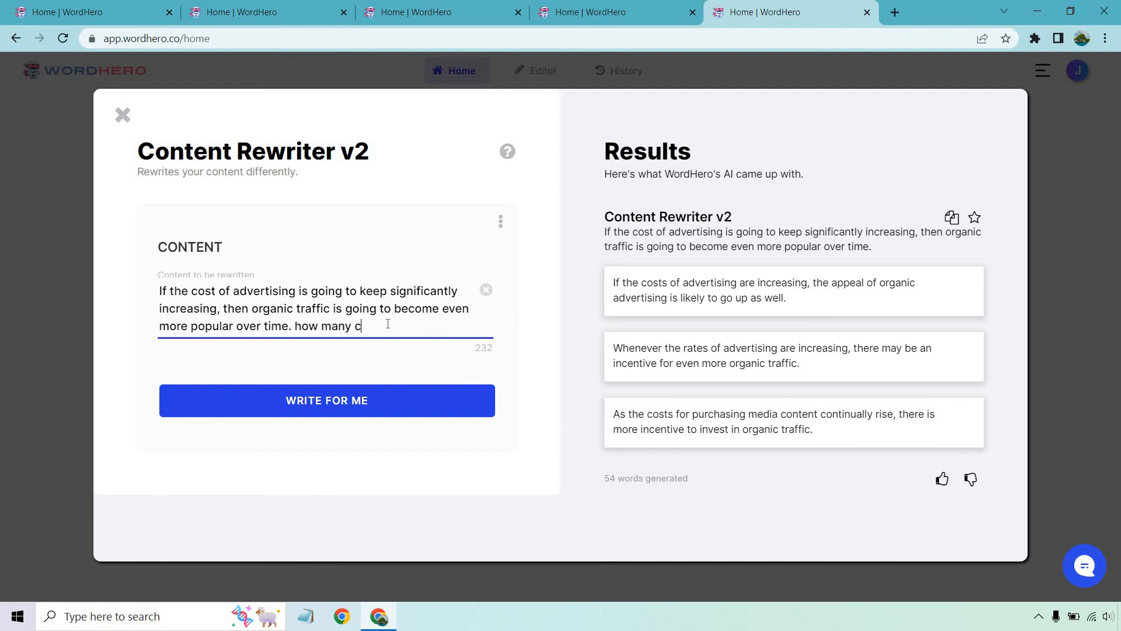
{"action": "type", "text": "haracte"}
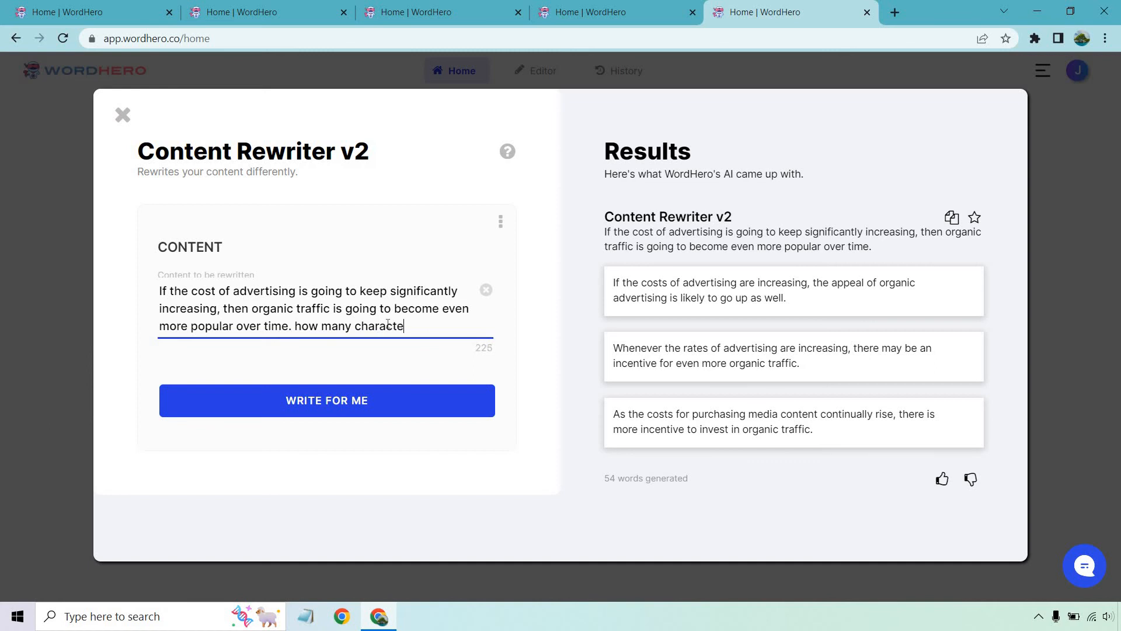
{"action": "type", "text": "thiskf"}
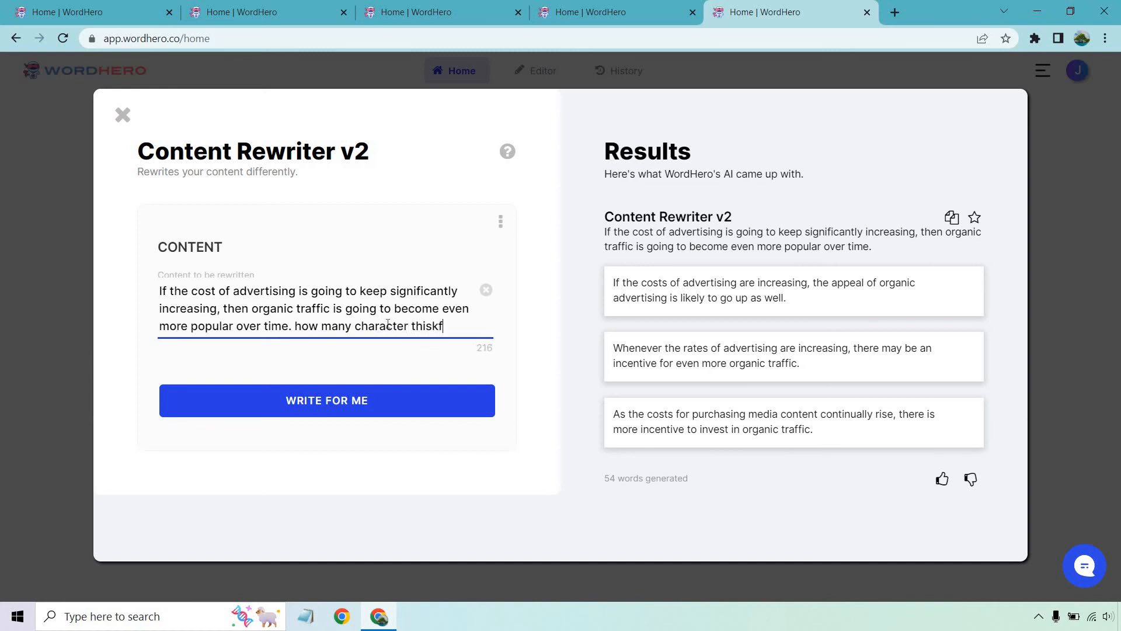
{"action": "type", "text": "thijfhfh"}
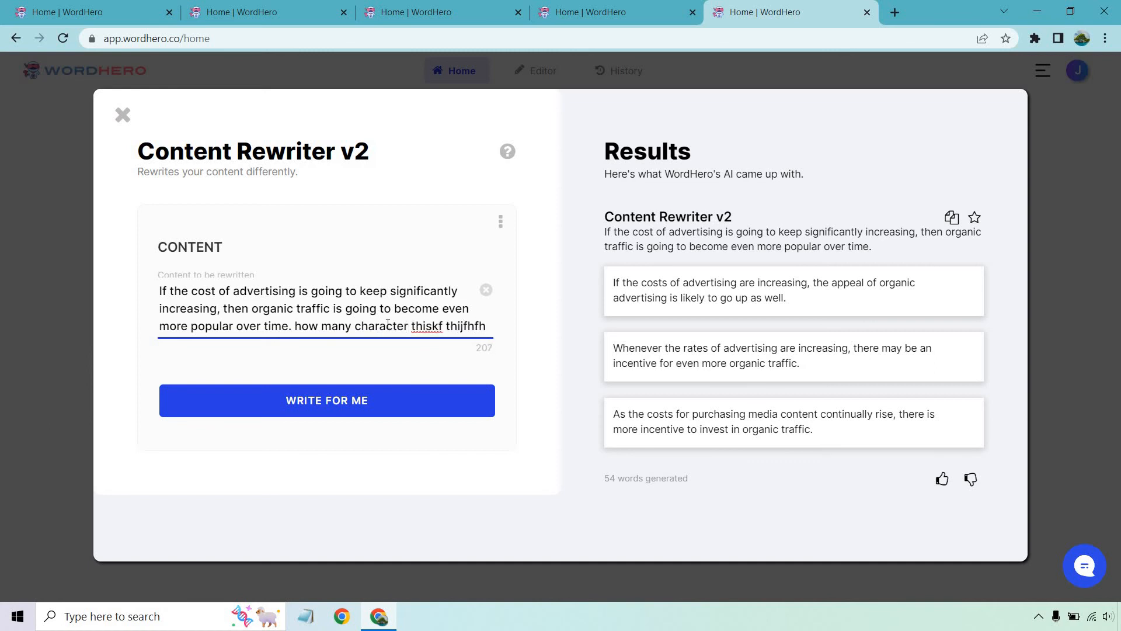
{"action": "left_click", "coordinate": [486, 291]}
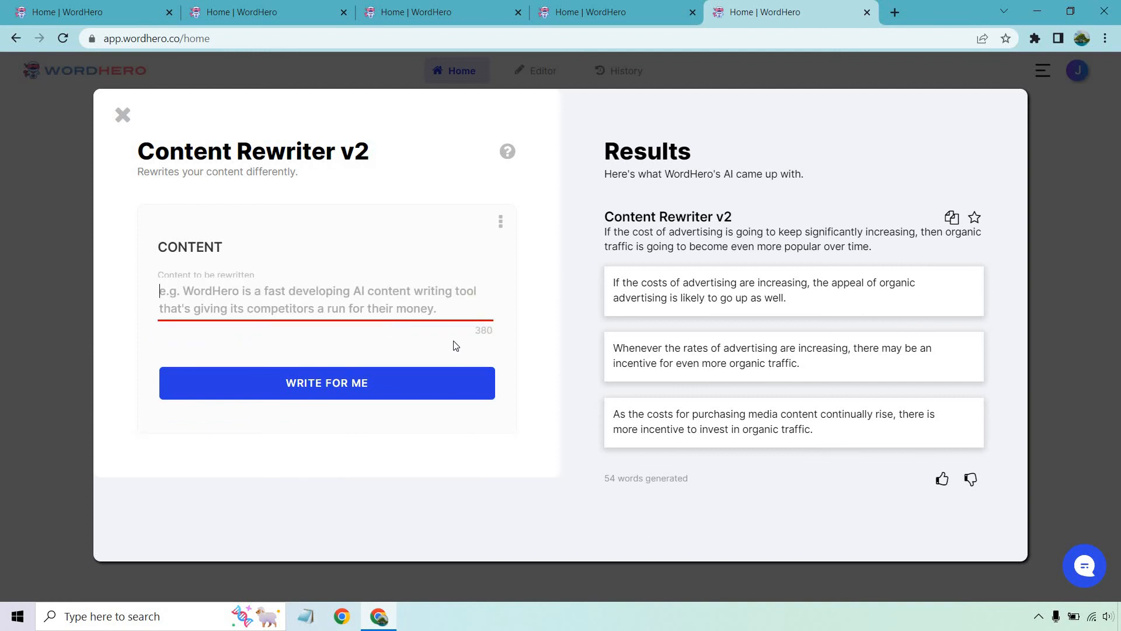
{"action": "mouse_move", "coordinate": [579, 316]}
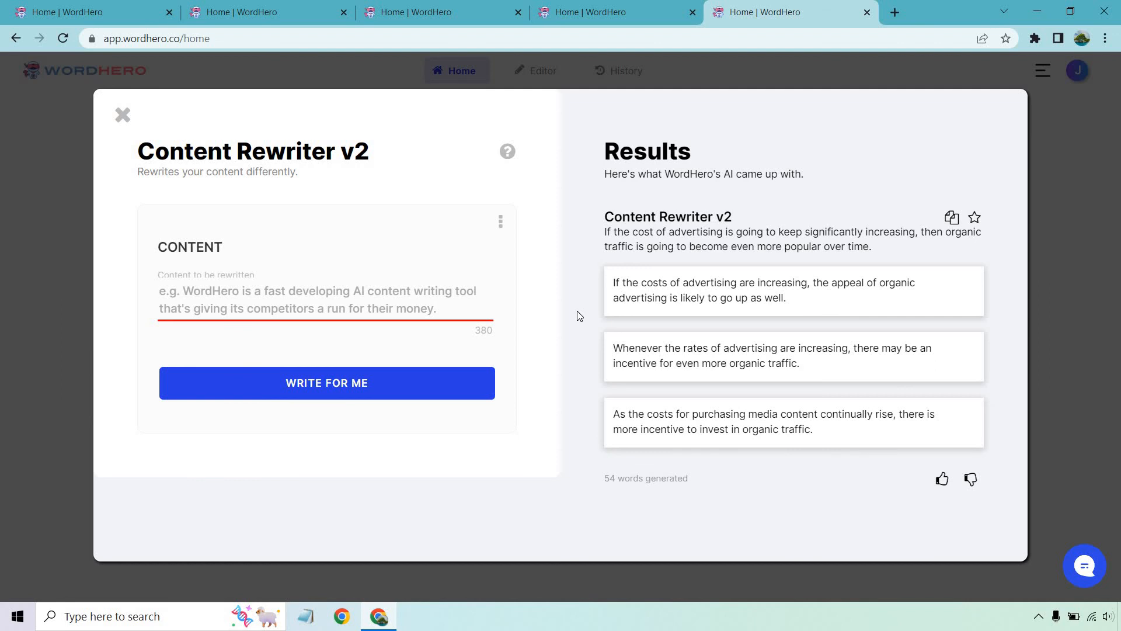
{"action": "left_click", "coordinate": [160, 291]}
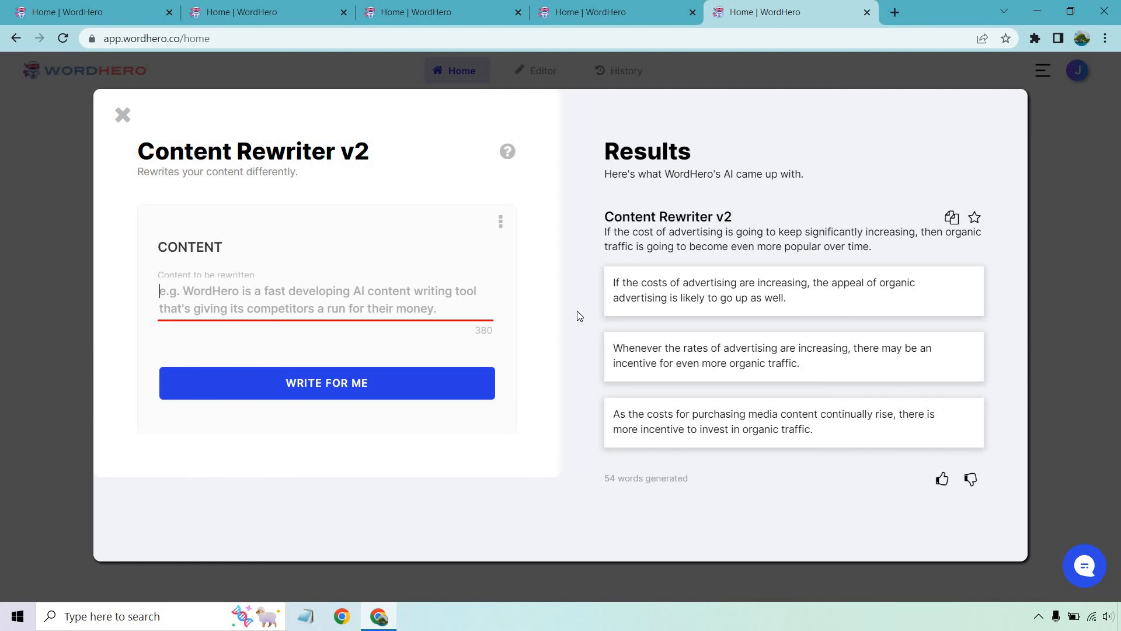